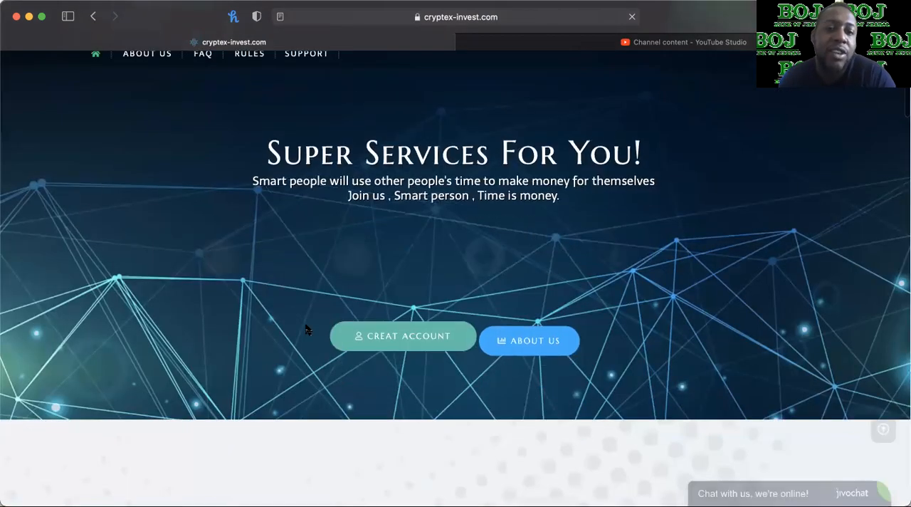
- Scroll down the homepage past the About section to the Renewable Resources plan cards
scroll(down, 3)
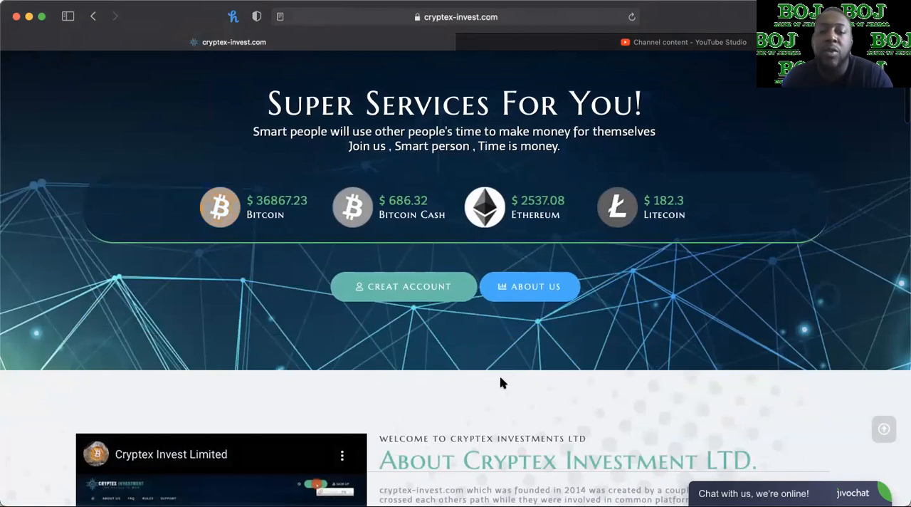
scroll(down, 3)
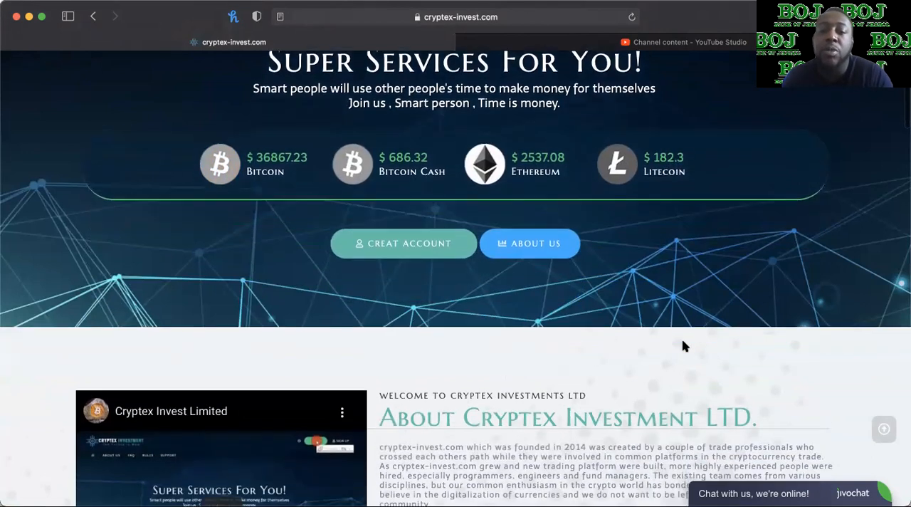
scroll(down, 3)
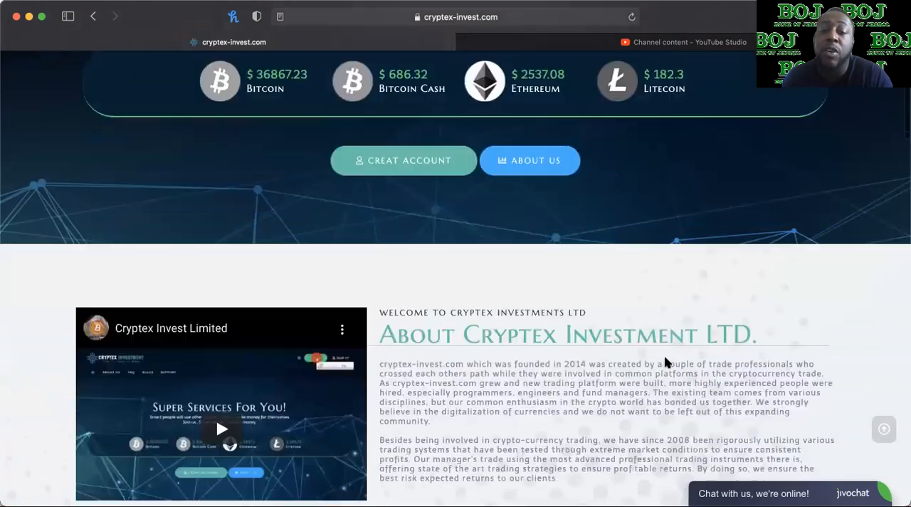
scroll(down, 3)
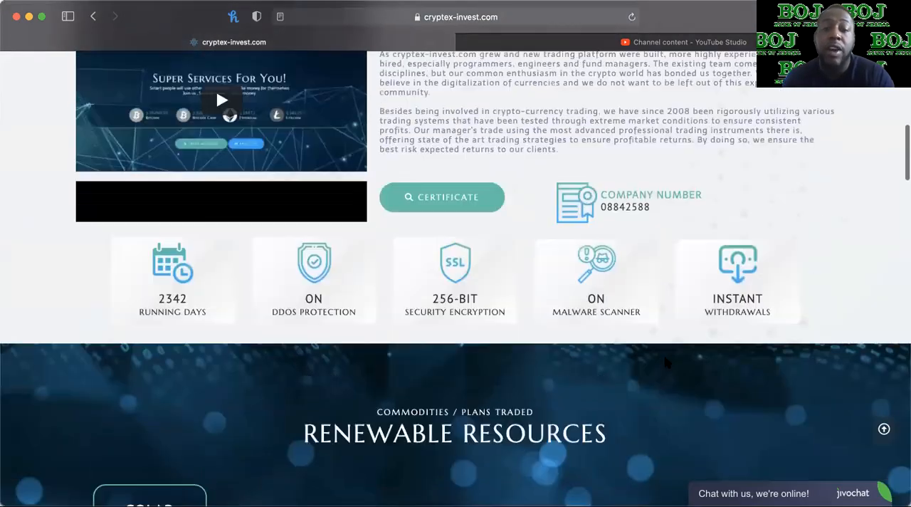
scroll(down, 3)
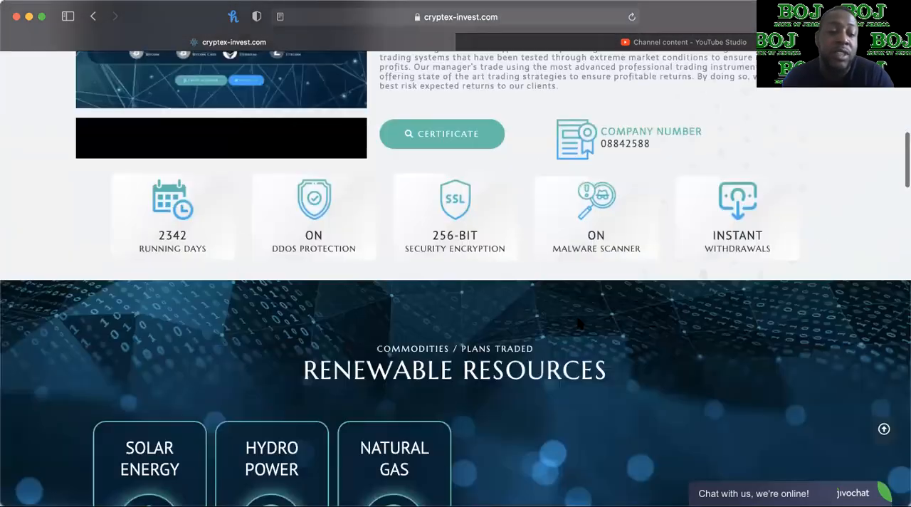
scroll(down, 3)
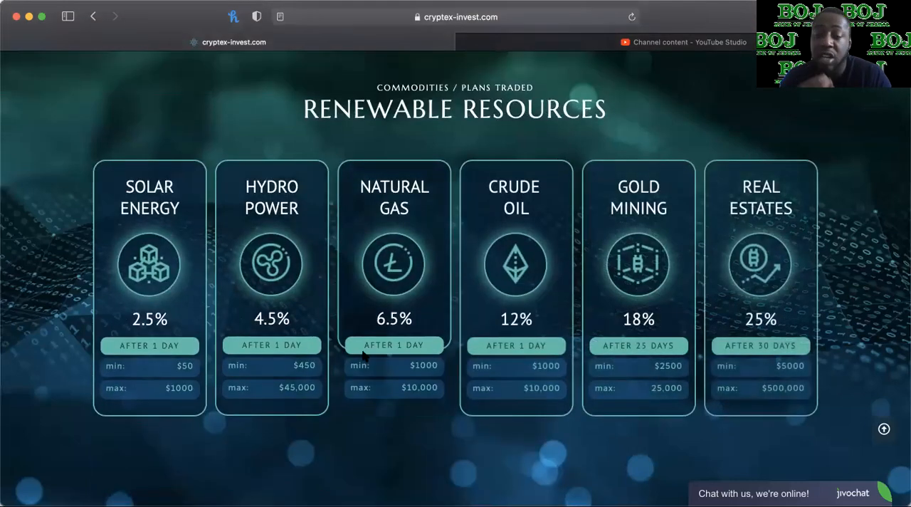
scroll(down, 3)
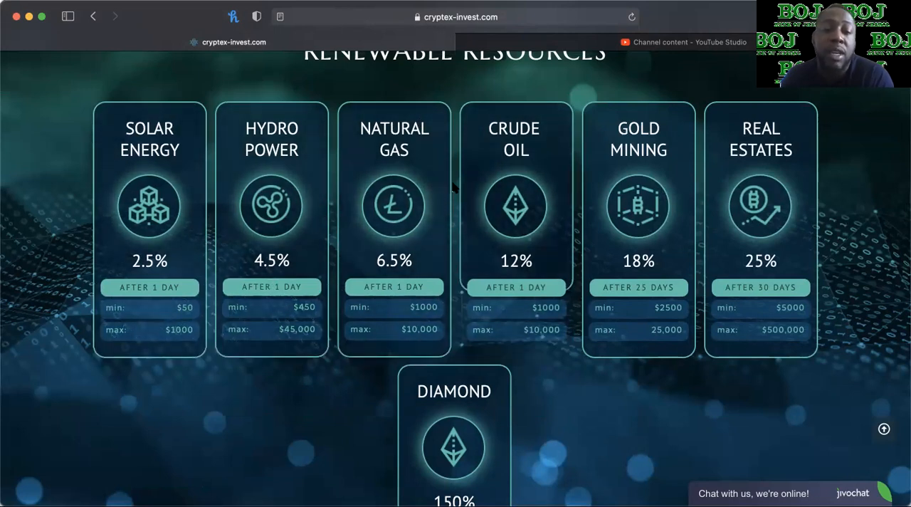
mouse_move(521, 322)
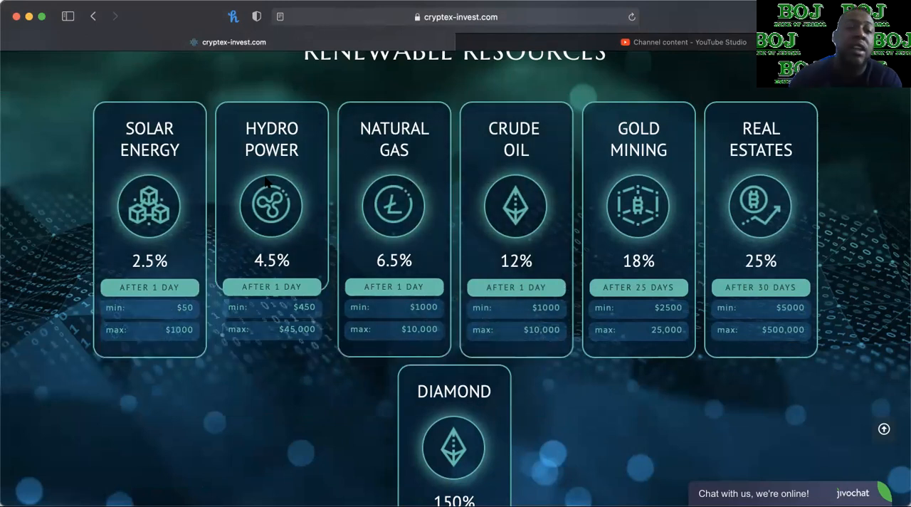
mouse_move(178, 239)
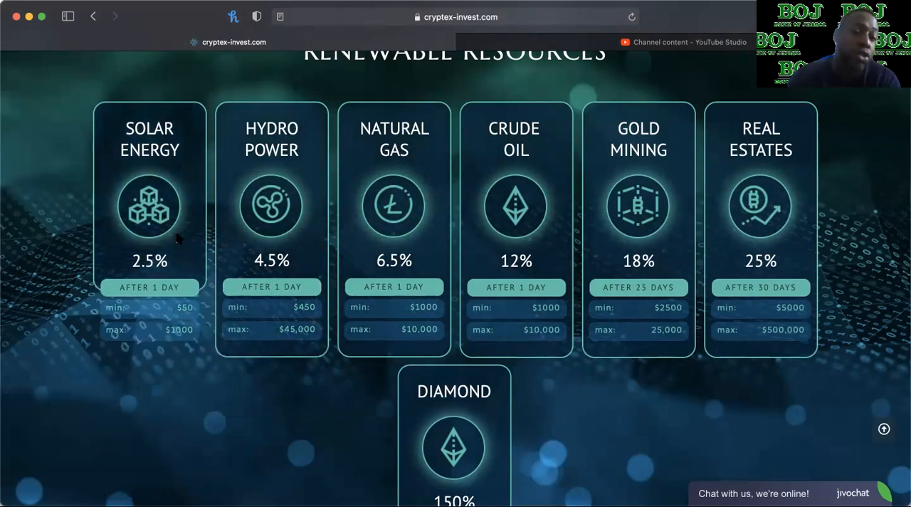
mouse_move(310, 171)
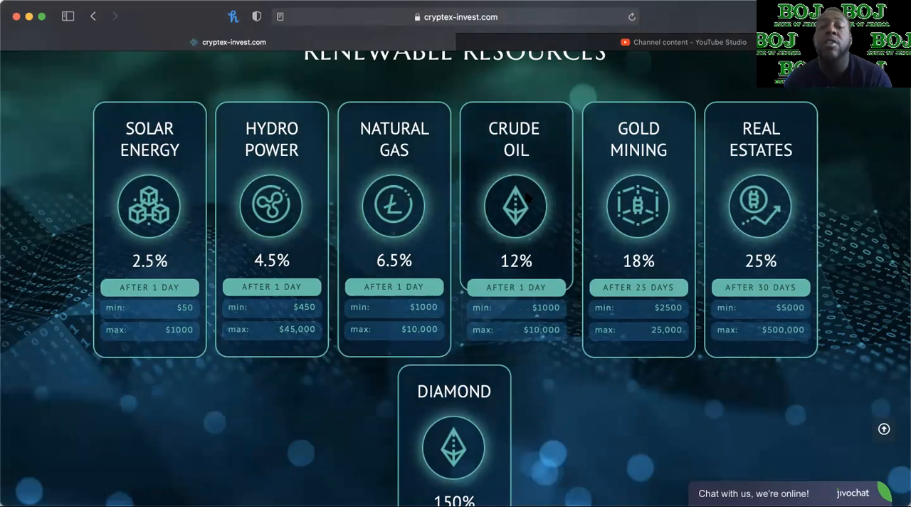
- Continue down the plans from Solar Energy at 2.5% to the Diamond plan at 150% with its minimum, maximum and incentive
scroll(down, 3)
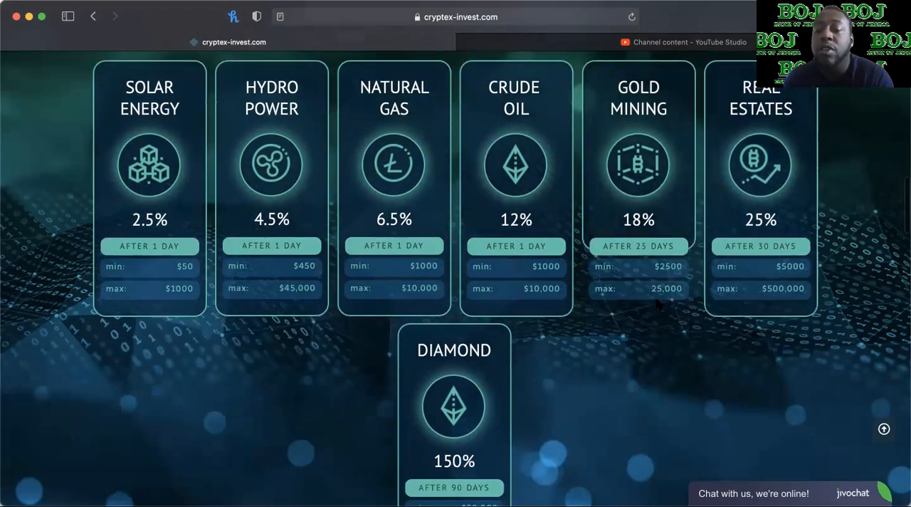
mouse_move(606, 415)
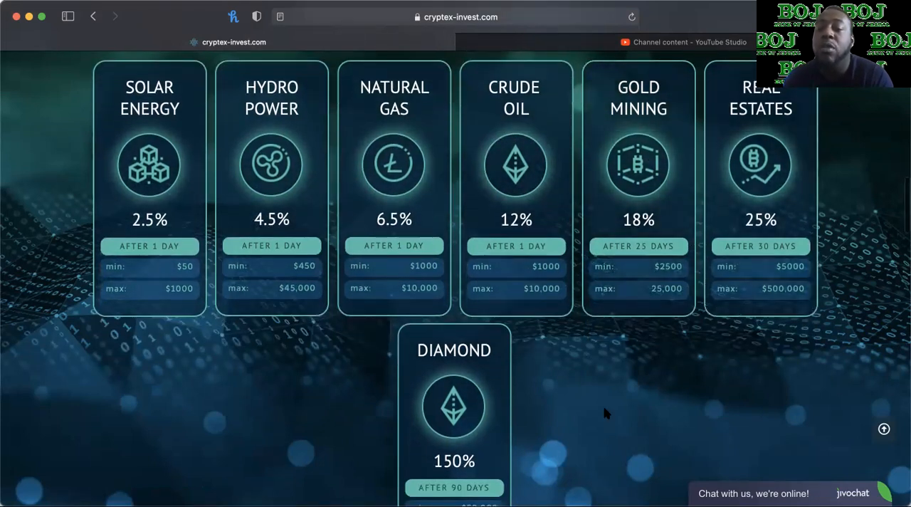
scroll(up, 3)
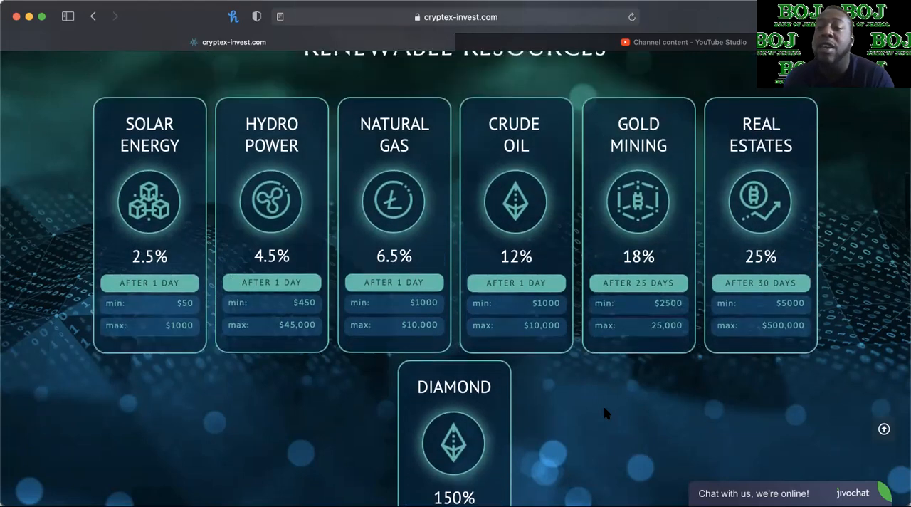
scroll(down, 3)
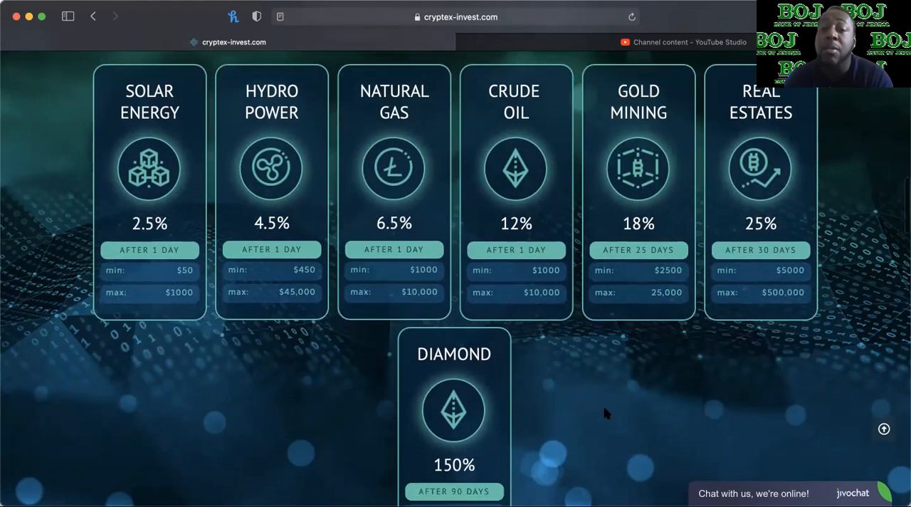
scroll(down, 3)
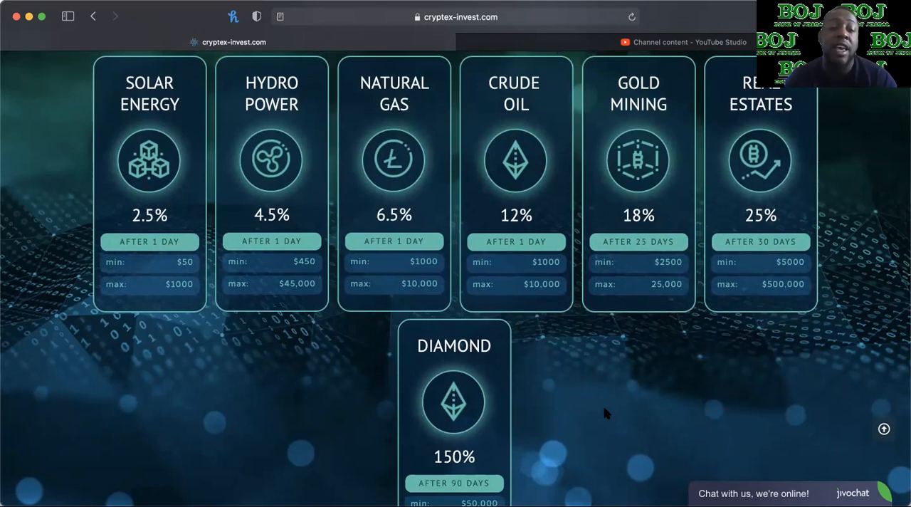
scroll(down, 3)
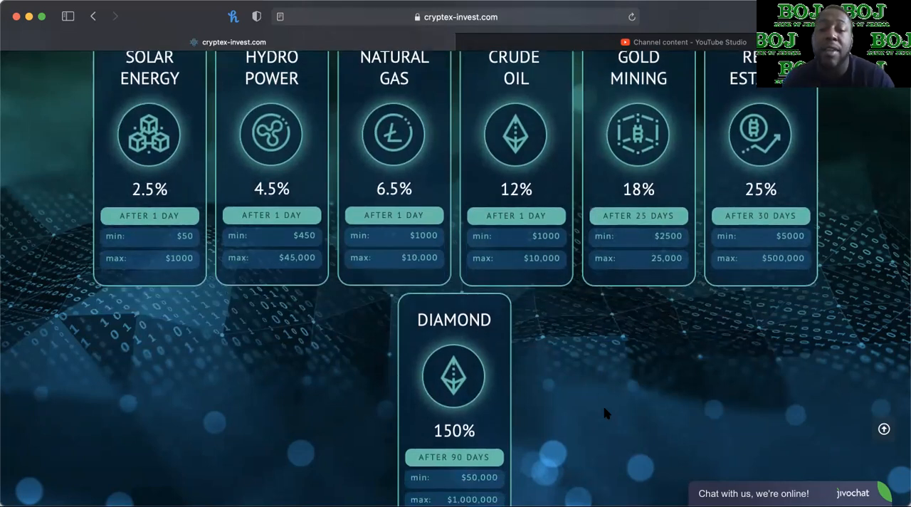
scroll(down, 3)
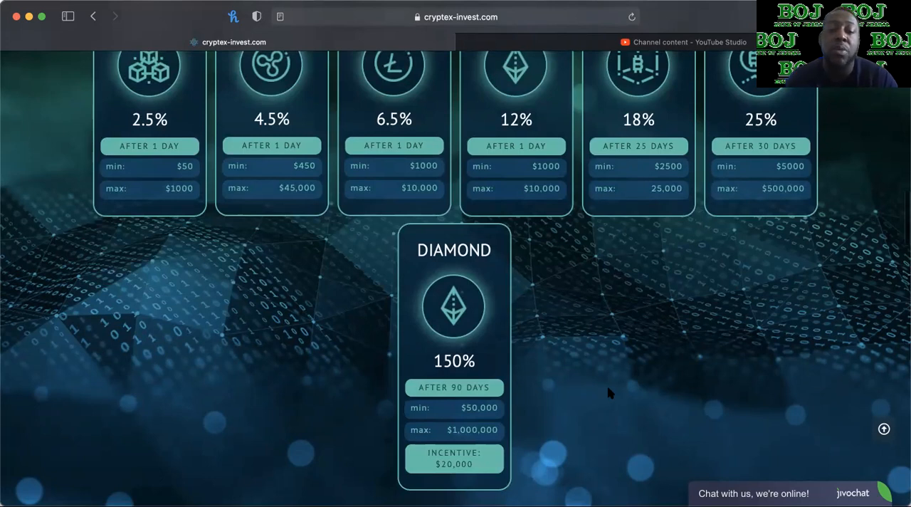
scroll(down, 3)
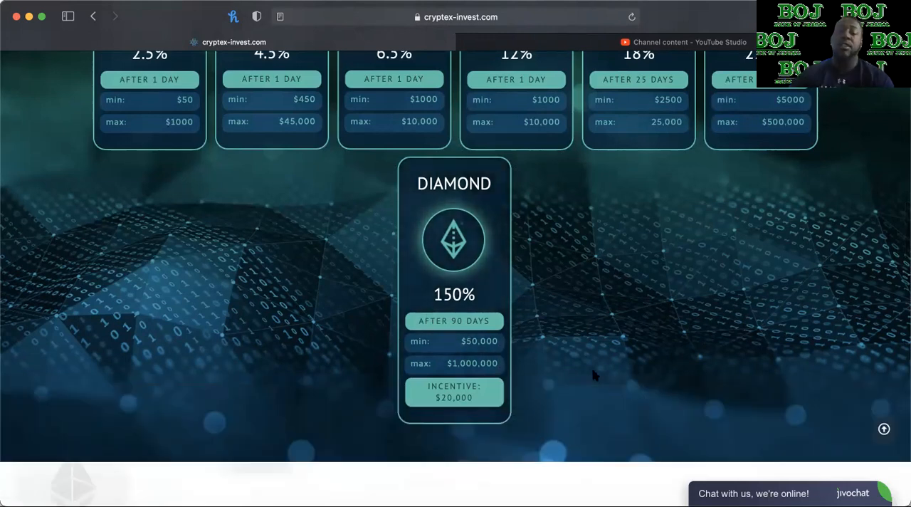
mouse_move(422, 208)
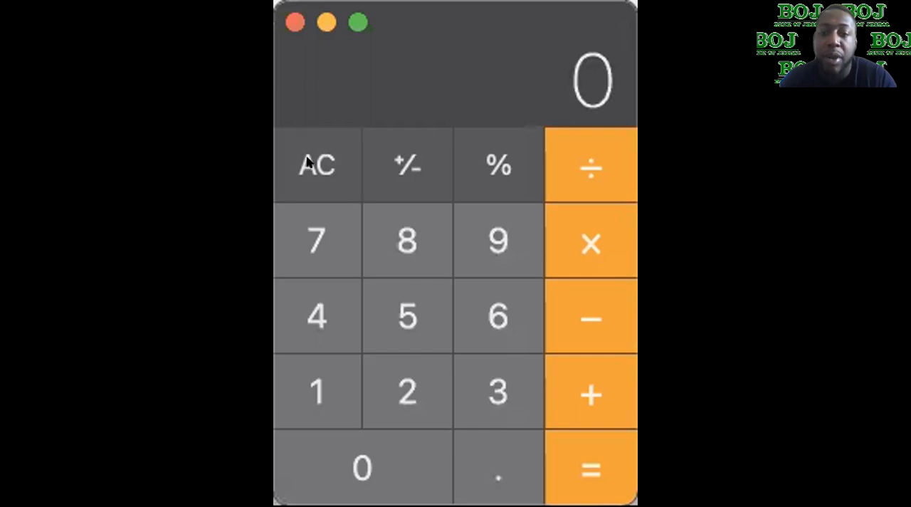
- Clear the Calculator and multiply the Diamond plan's 50000 minimum by 1.5
click(408, 316)
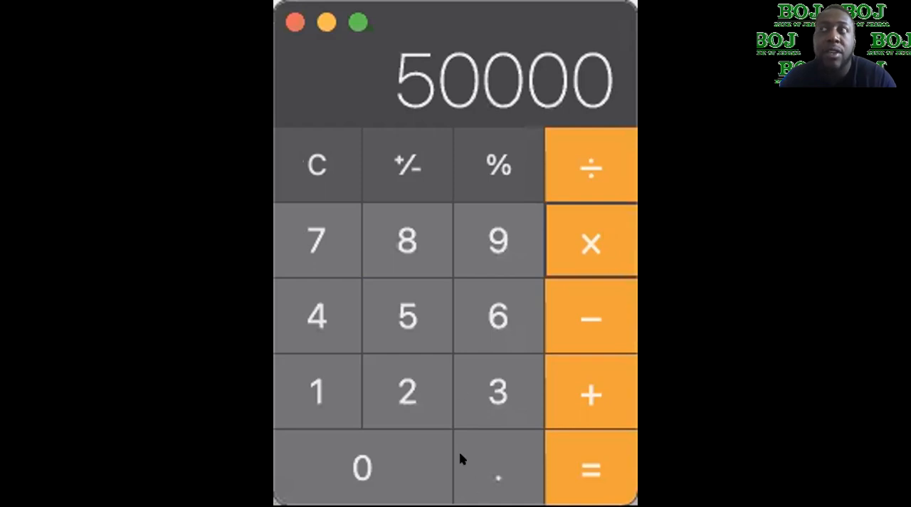
mouse_move(302, 414)
text(1.5)
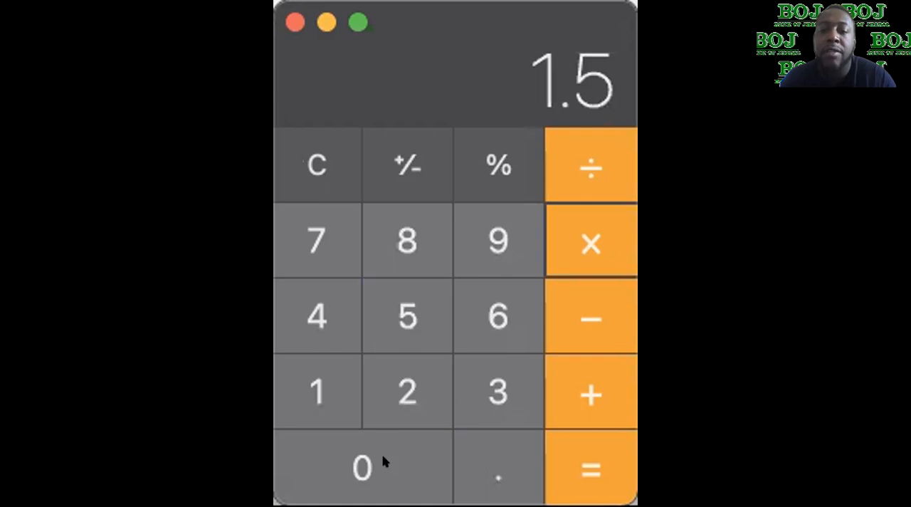
click(588, 468)
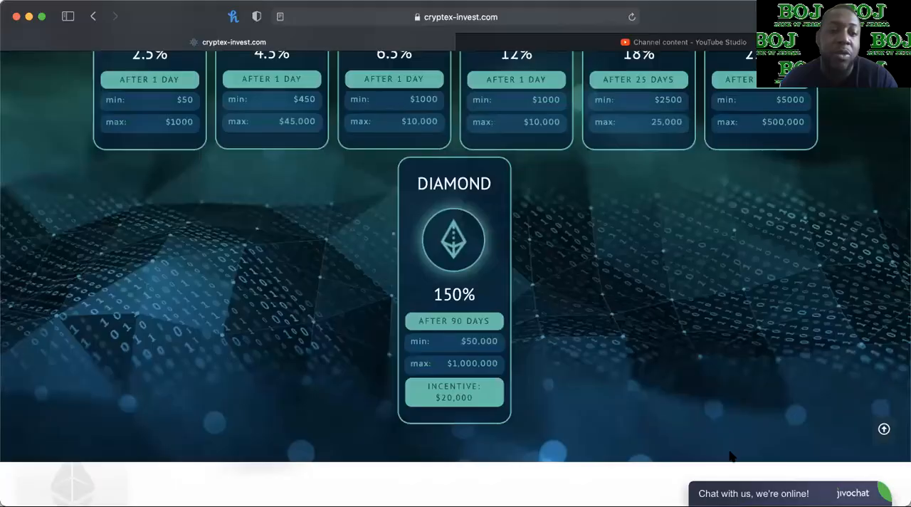
- Scroll past the Diamond plan to the WhatsApp-only support phone number
scroll(down, 3)
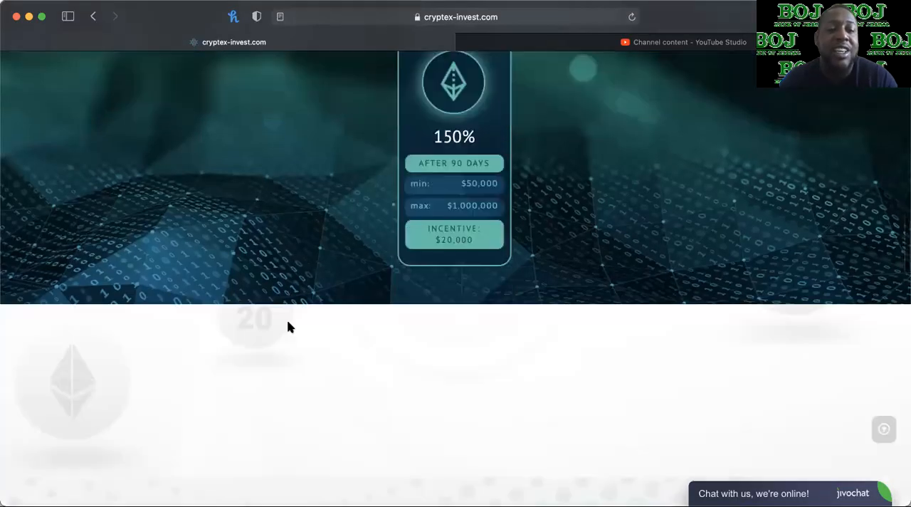
scroll(down, 3)
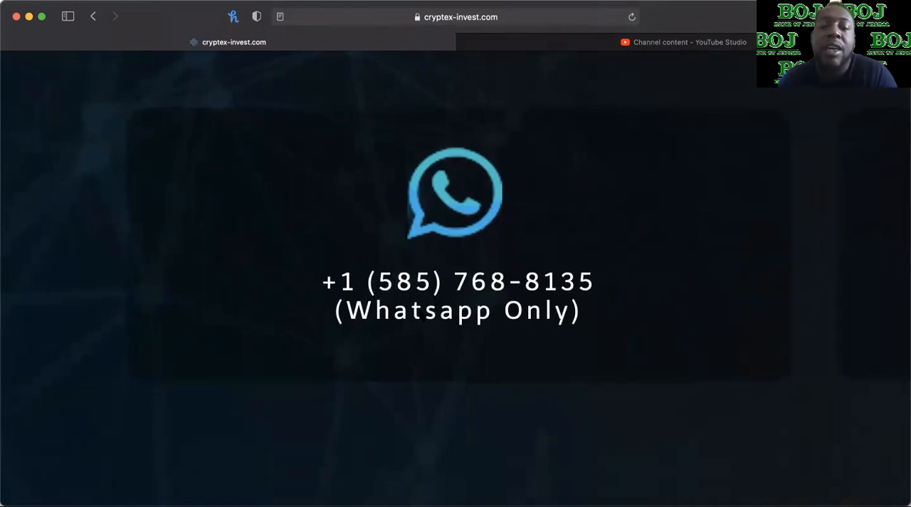
mouse_move(561, 350)
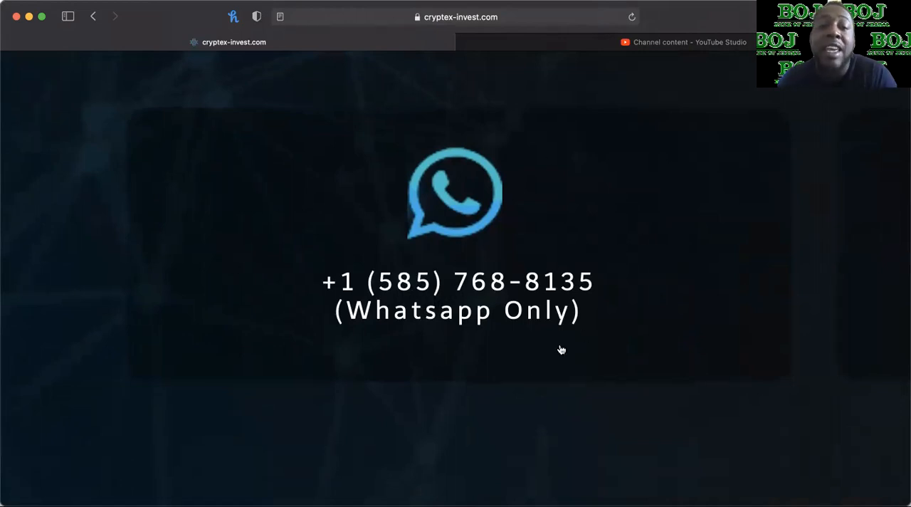
mouse_move(571, 370)
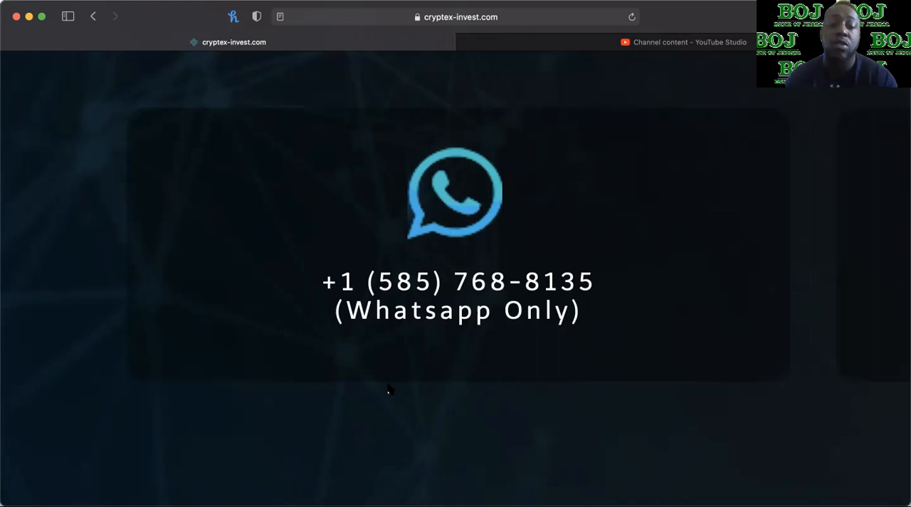
- Review the account's investments showing a $237.74 Solar Energy deposit and the member profile page
scroll(down, 3)
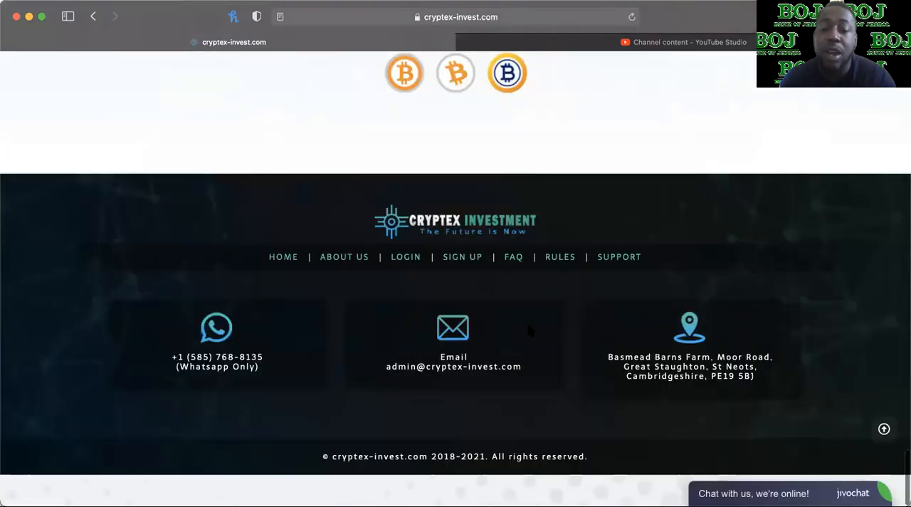
scroll(up, 3)
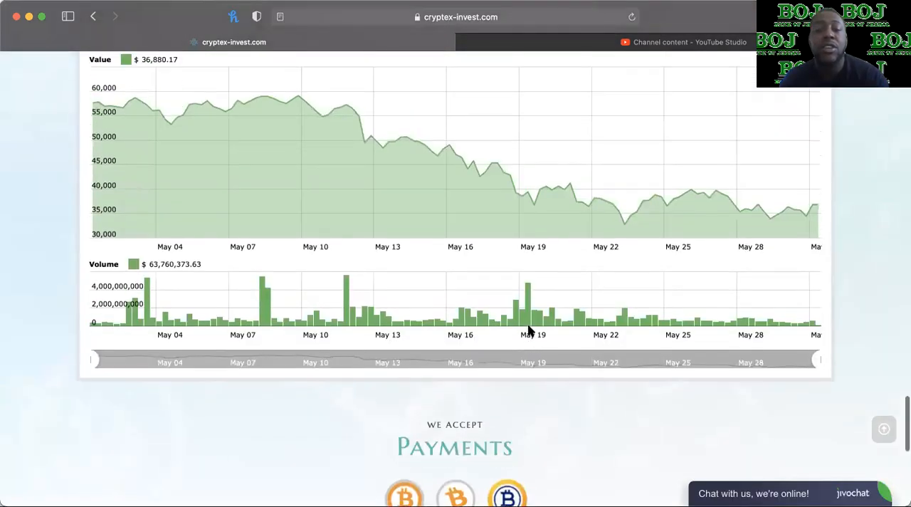
scroll(down, 3)
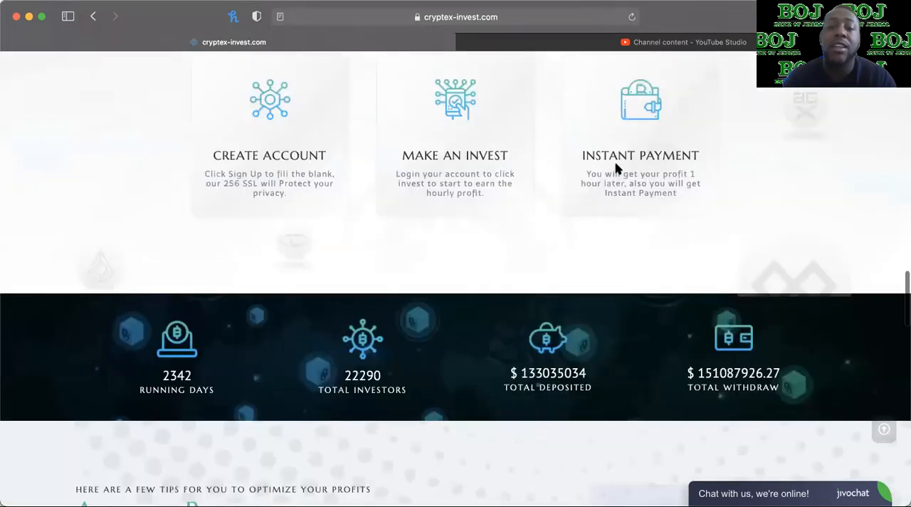
scroll(up, 3)
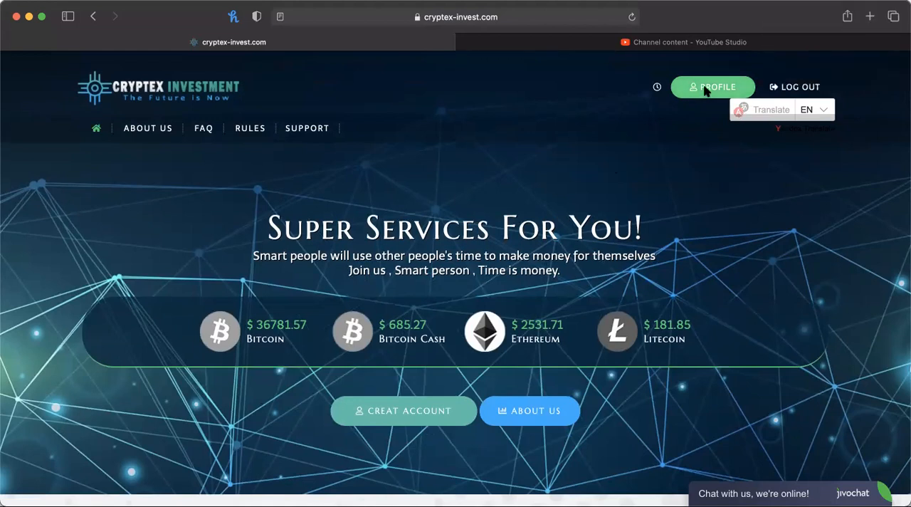
click(715, 87)
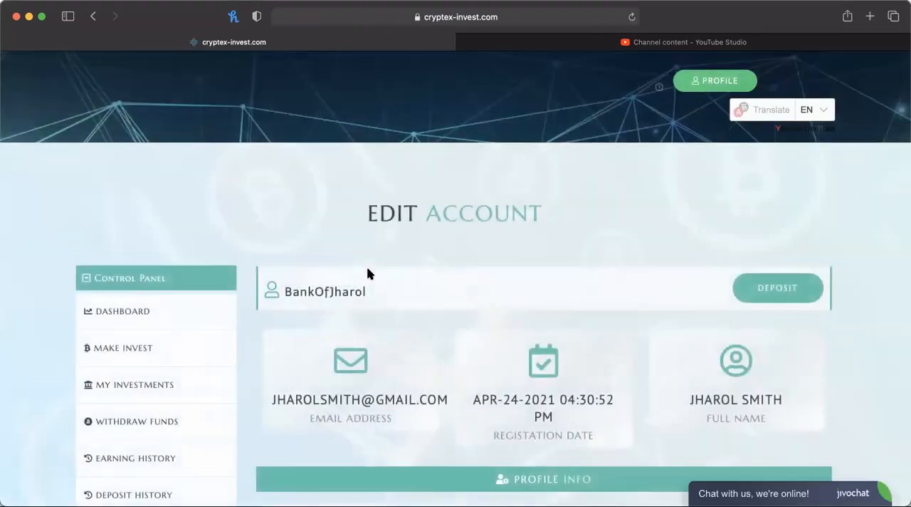
scroll(down, 3)
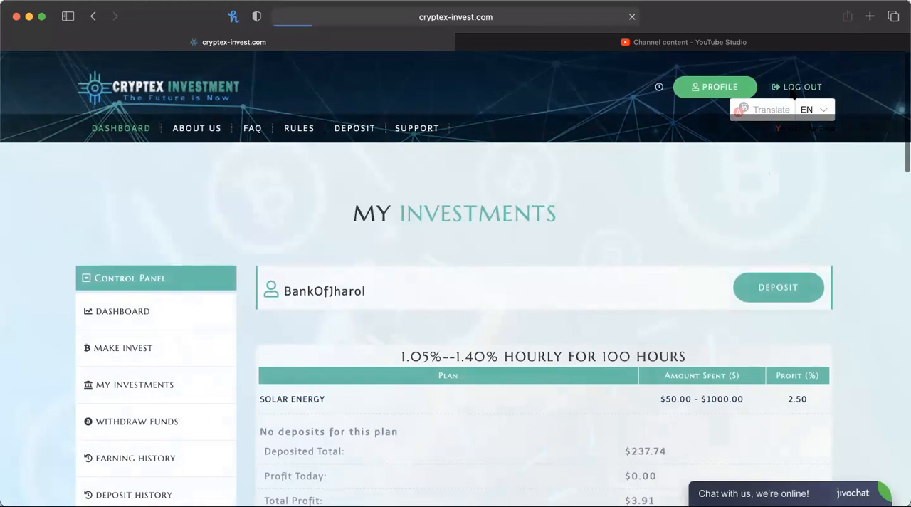
- Log out of the member account back to the public home page
click(803, 86)
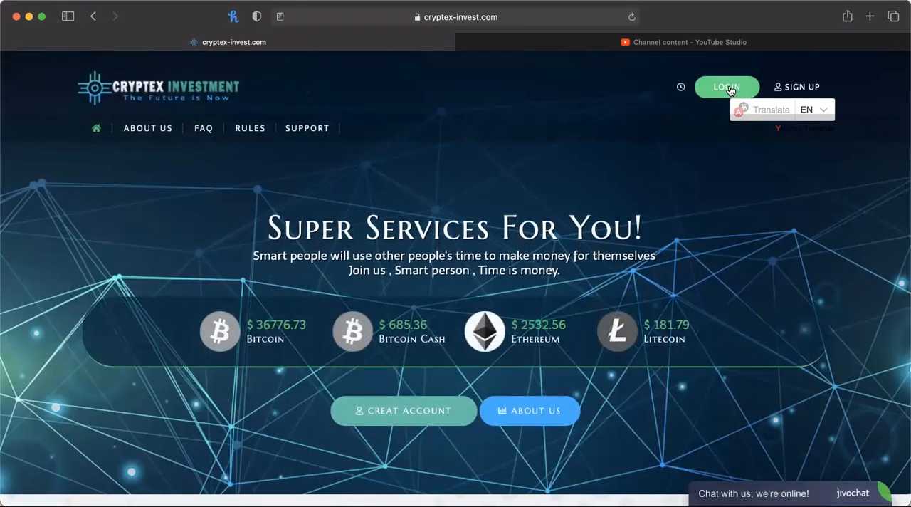
- Log in with the saved username and password and captcha code '0sz', reaching the $470.52 dashboard
click(729, 87)
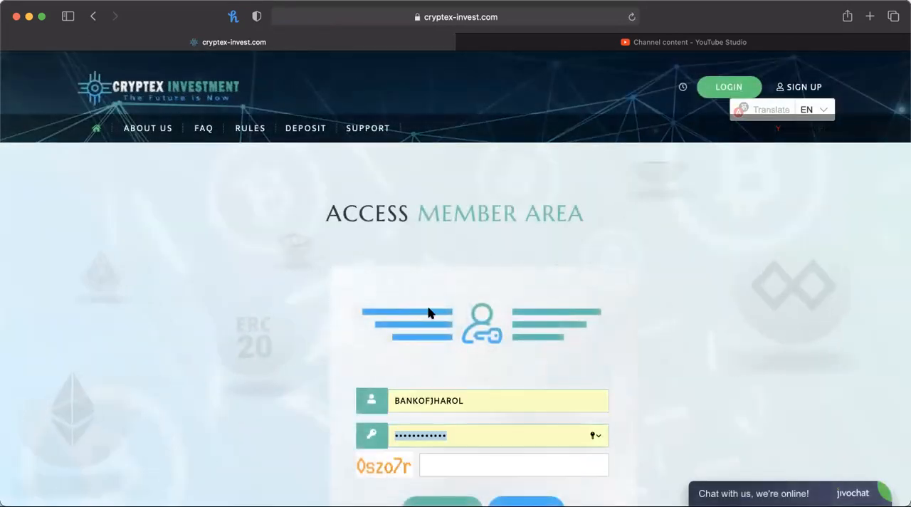
scroll(down, 3)
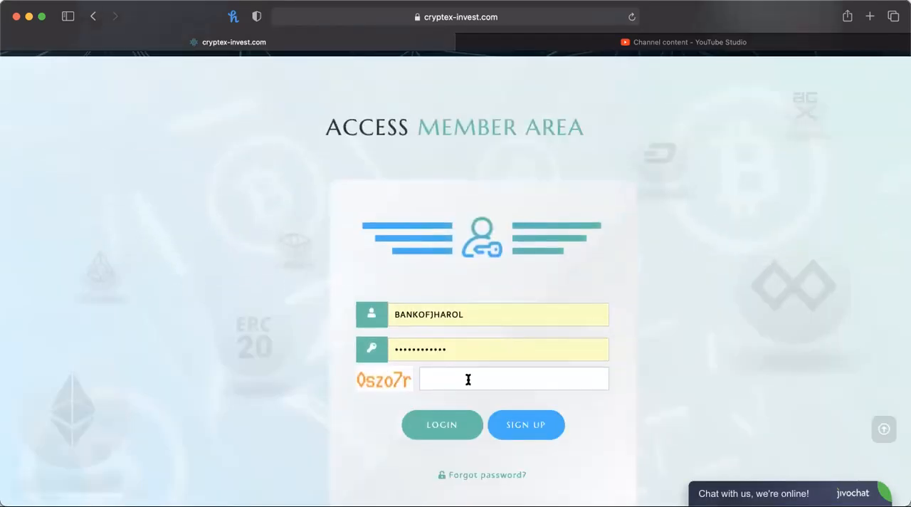
mouse_move(142, 404)
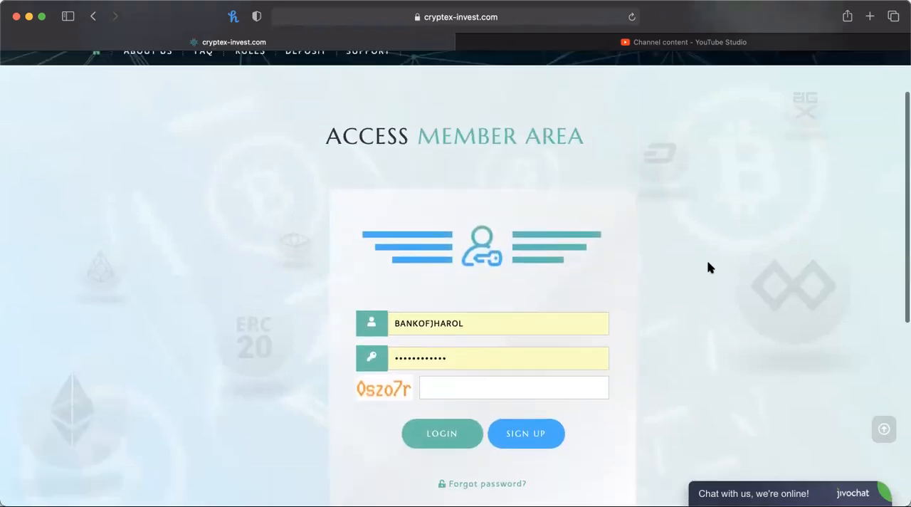
mouse_move(199, 361)
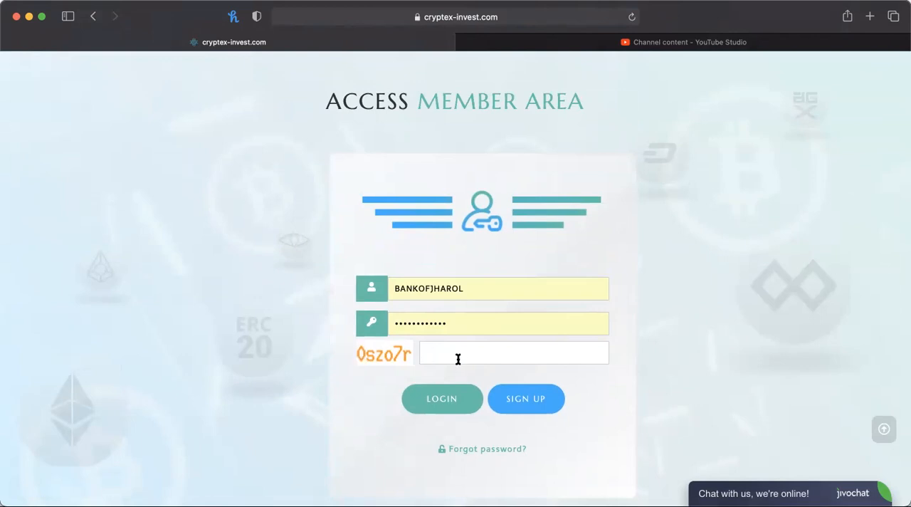
mouse_move(463, 359)
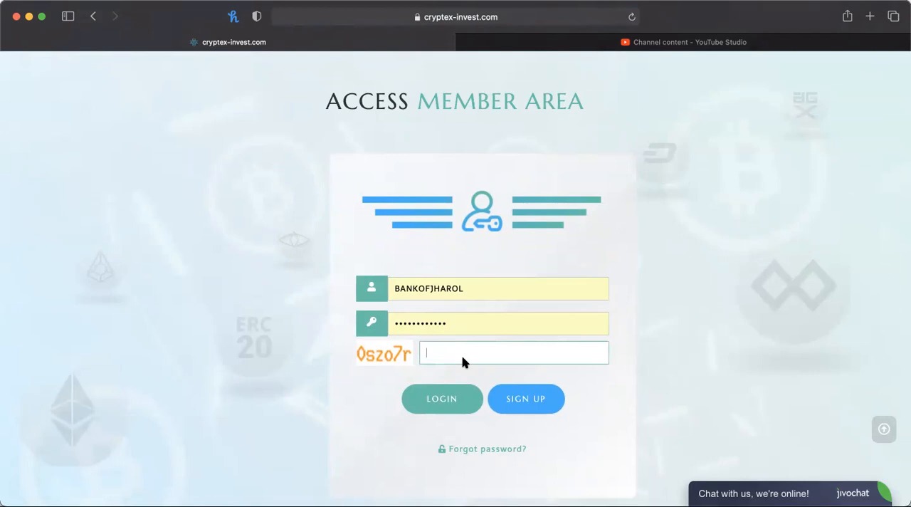
text(0s)
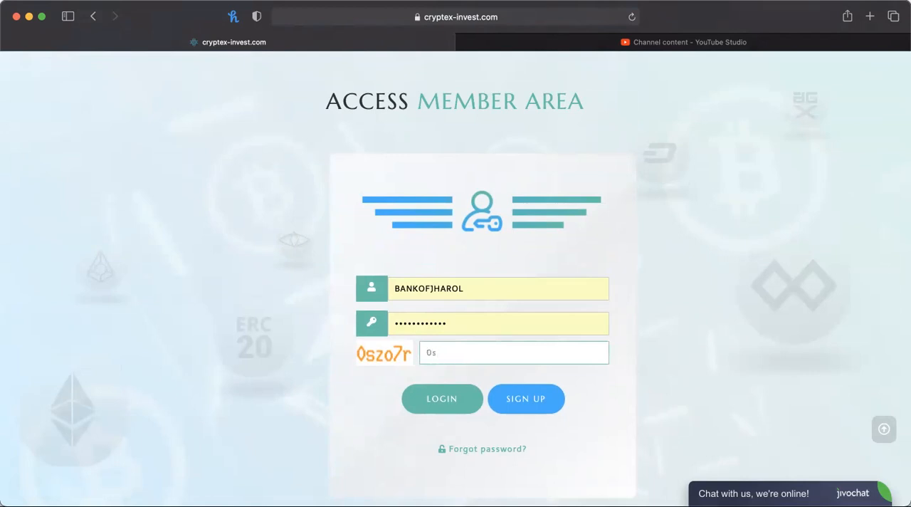
text(zo7)
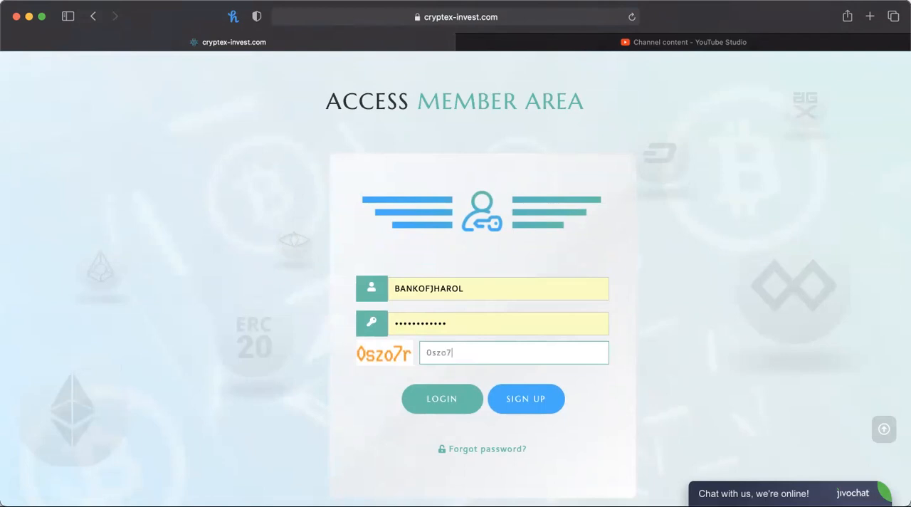
click(442, 399)
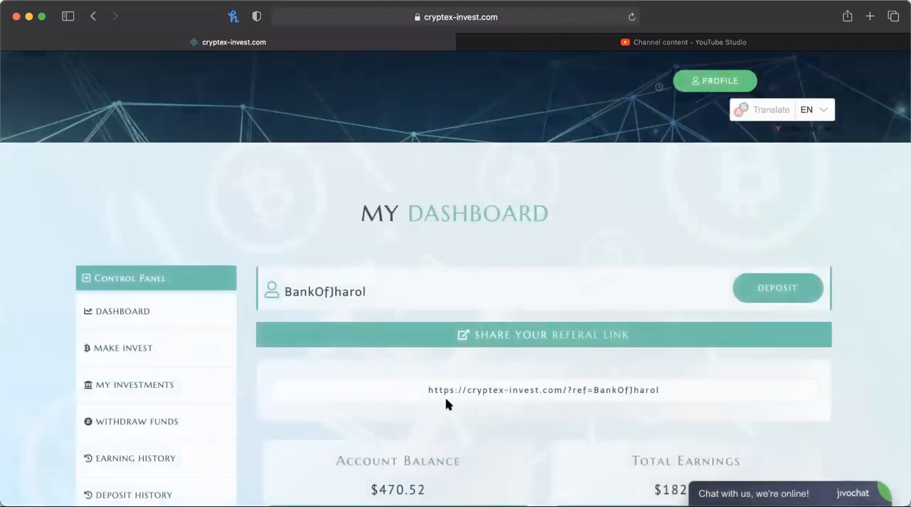
- Open My Investments from the Control Panel, listing plans down to the $2,614.00 Gold Mining deposit
scroll(down, 3)
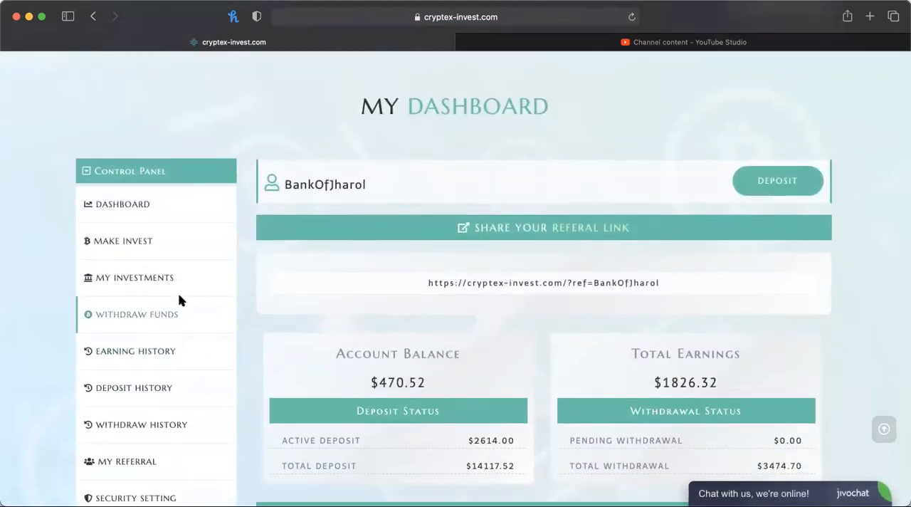
scroll(down, 3)
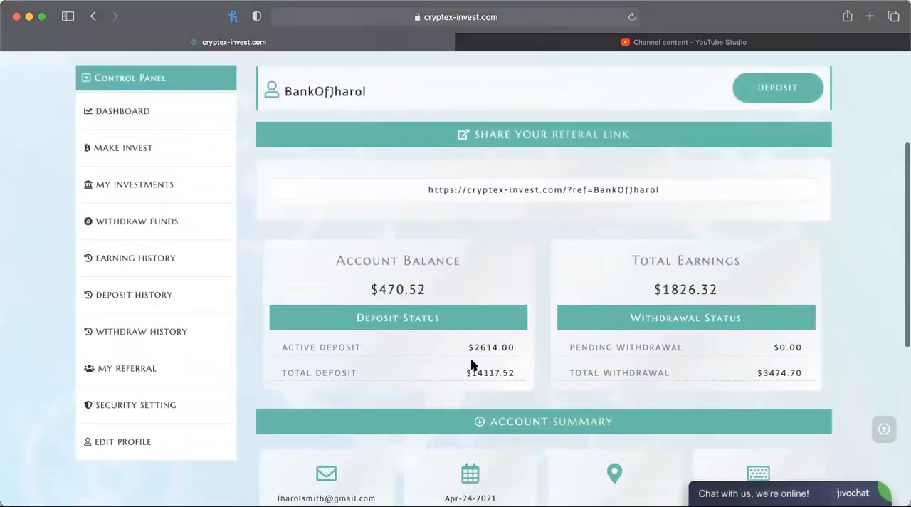
mouse_move(433, 289)
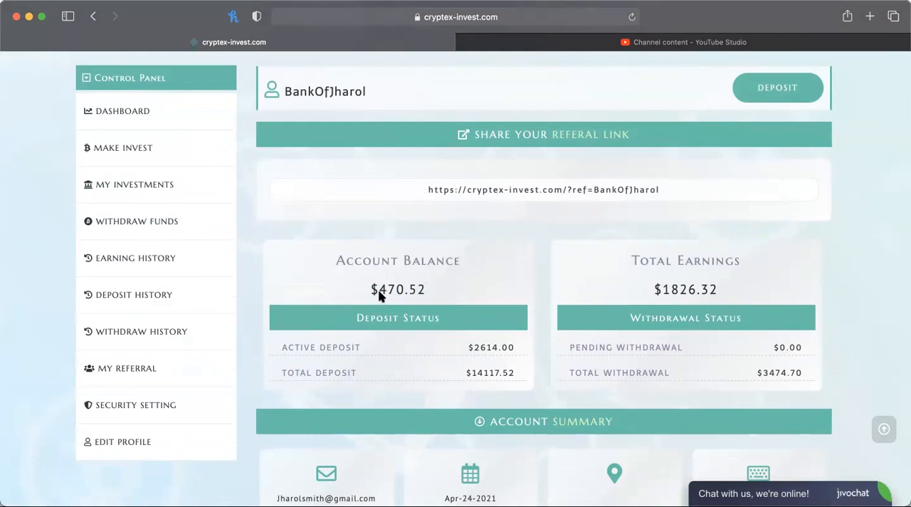
mouse_move(274, 254)
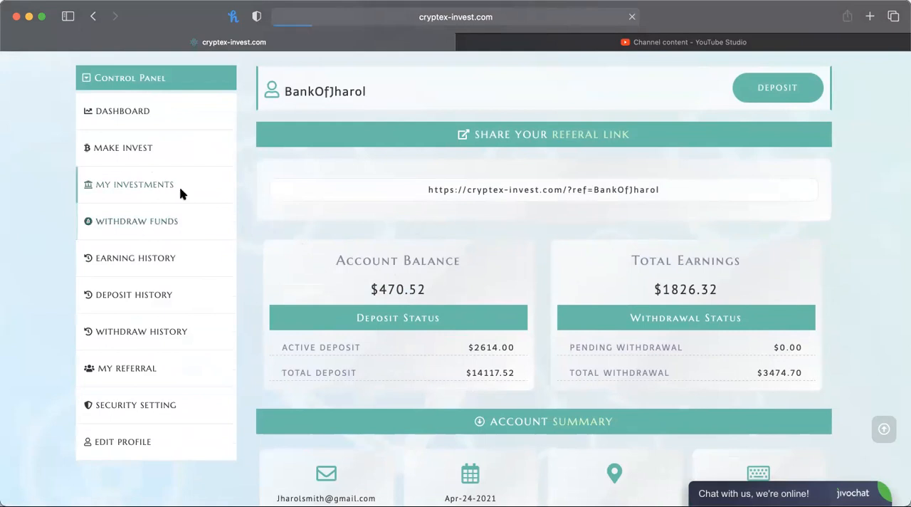
click(133, 185)
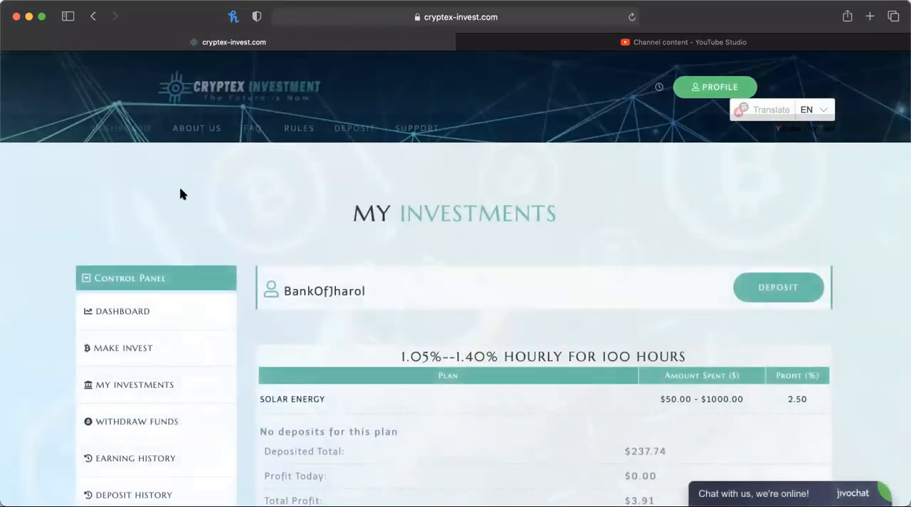
scroll(down, 3)
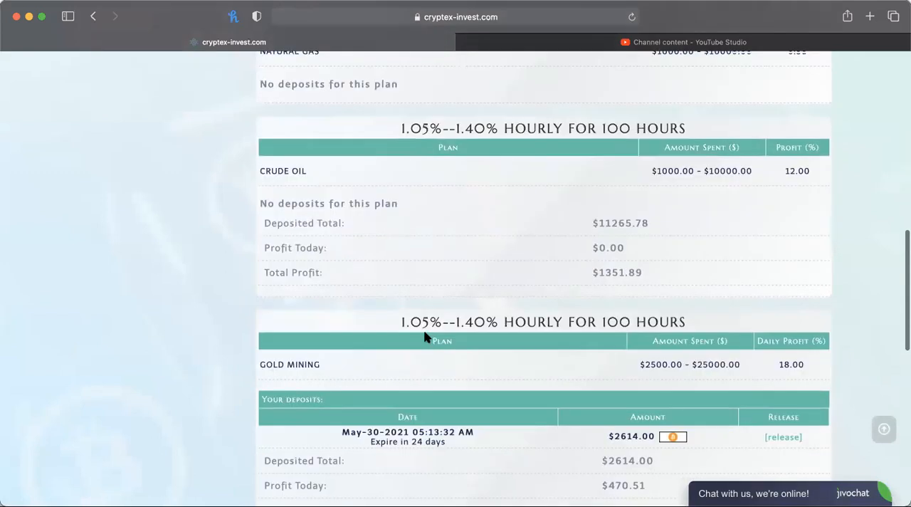
scroll(down, 3)
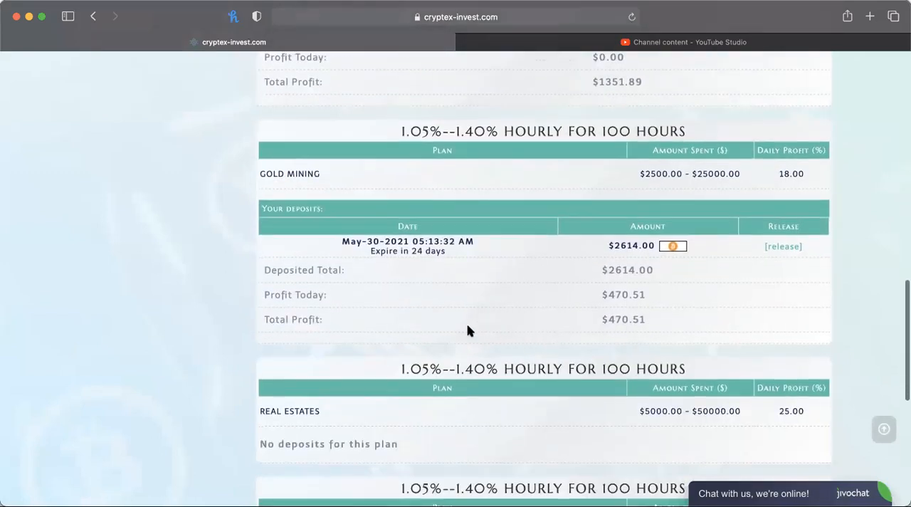
scroll(down, 3)
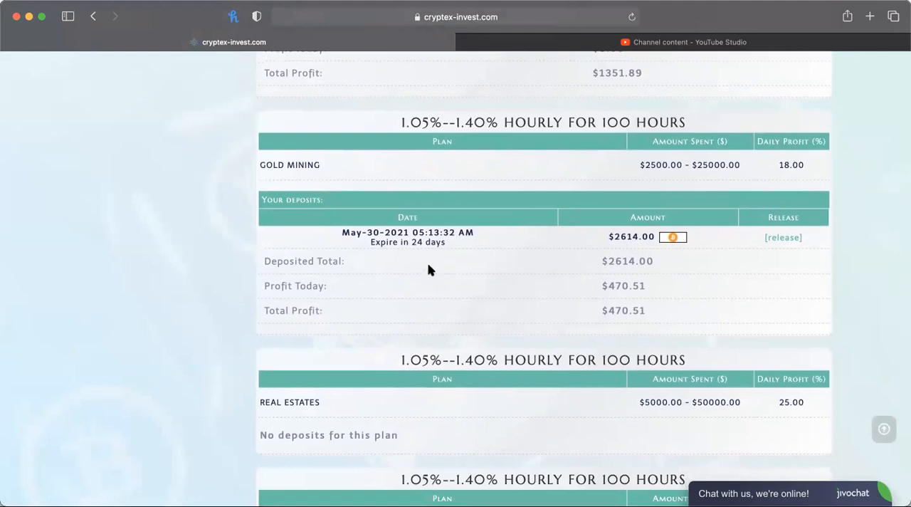
double_click(427, 242)
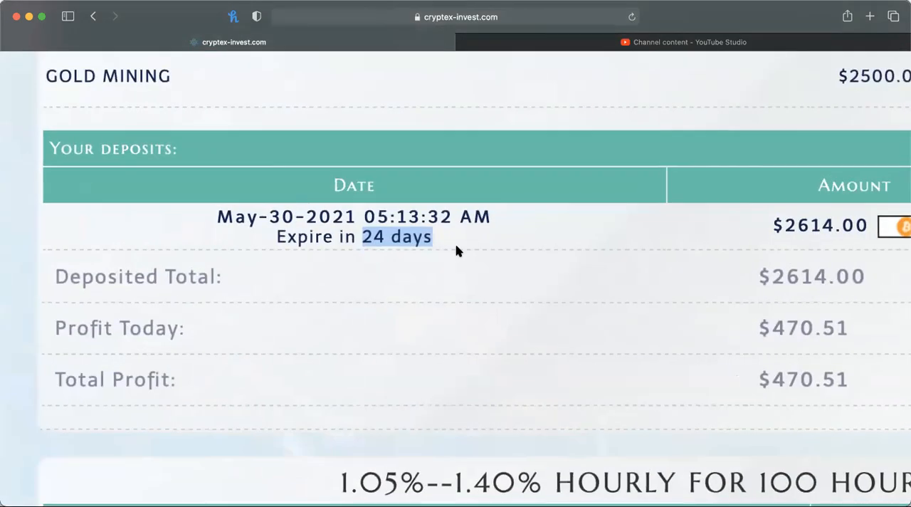
scroll(down, 3)
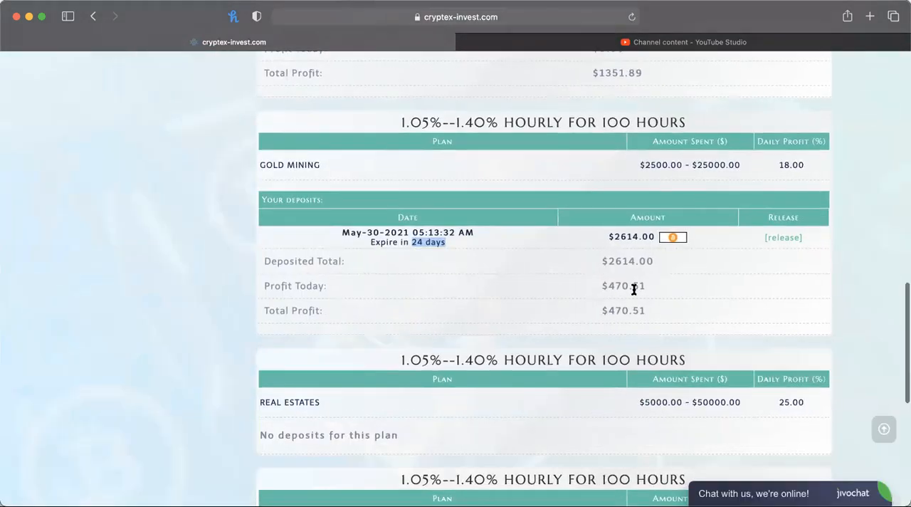
mouse_move(581, 285)
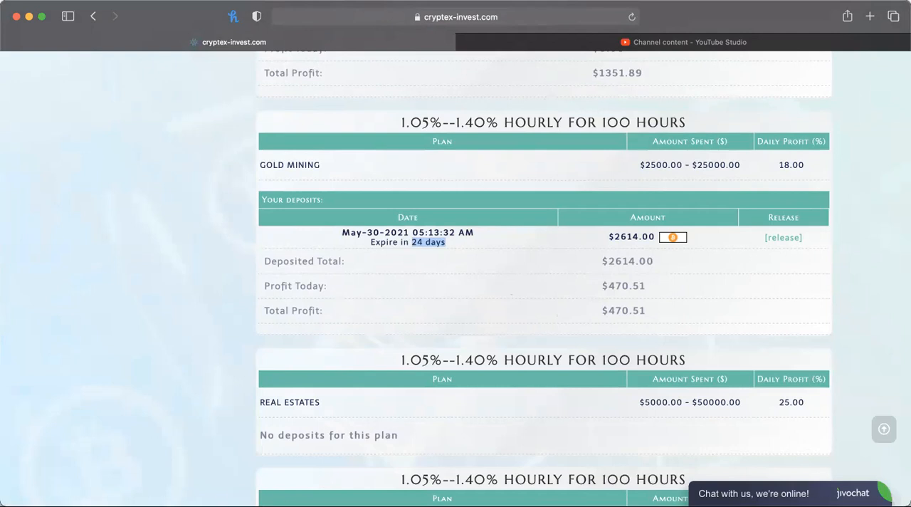
mouse_move(464, 165)
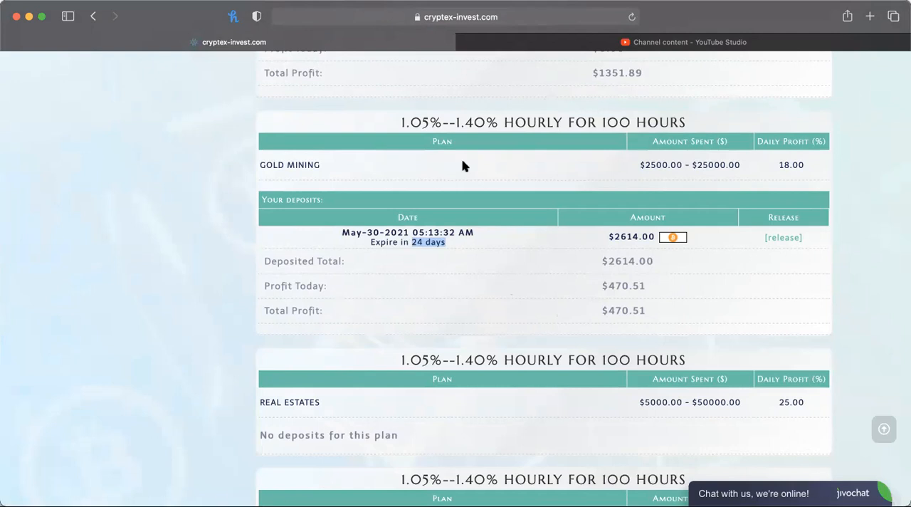
mouse_move(792, 330)
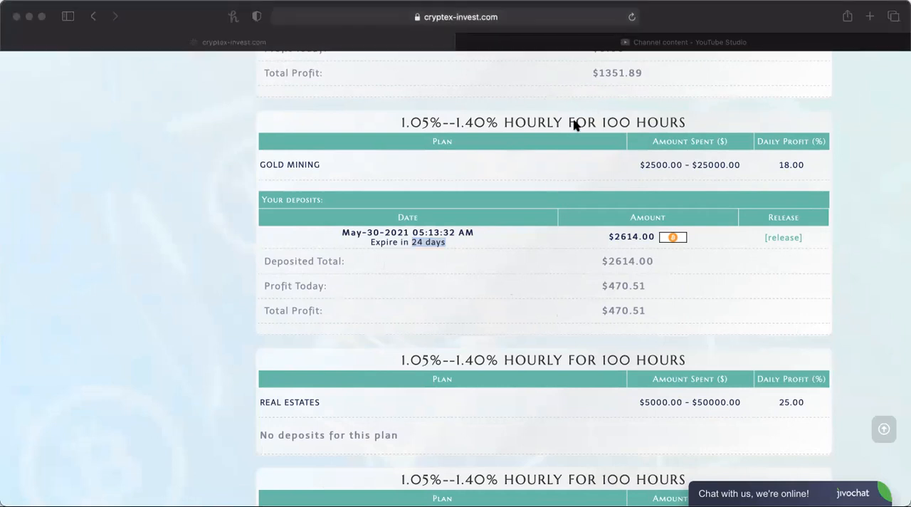
mouse_move(289, 265)
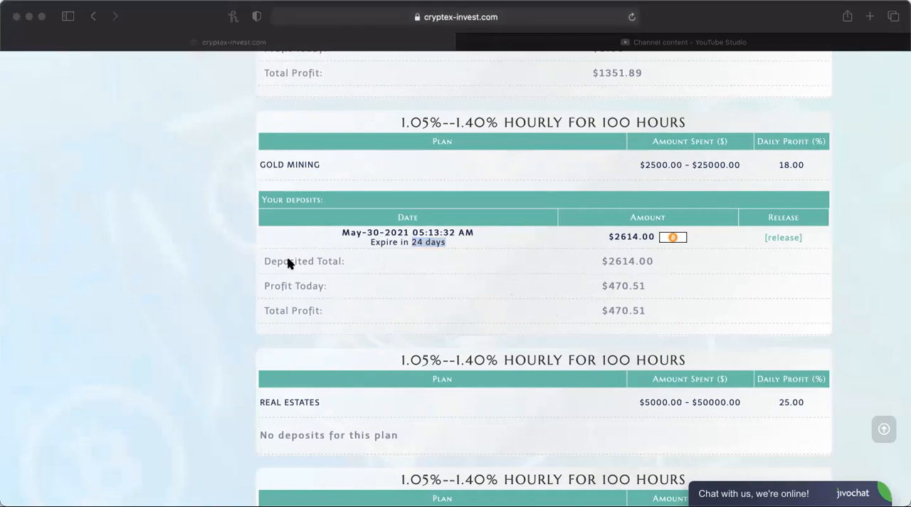
mouse_move(319, 339)
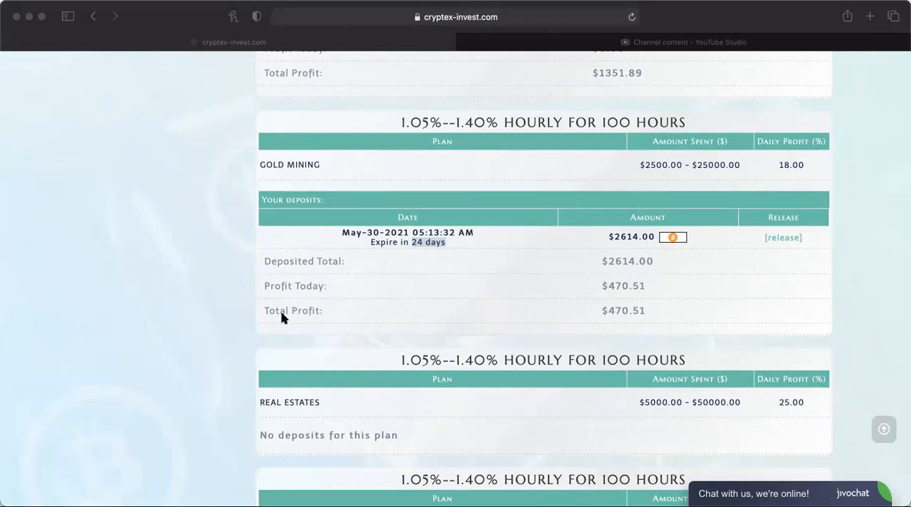
mouse_move(351, 294)
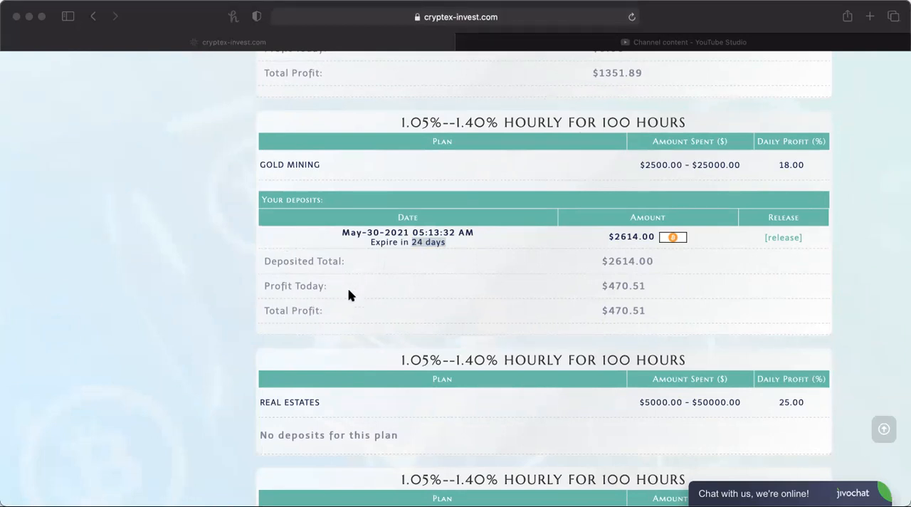
mouse_move(401, 343)
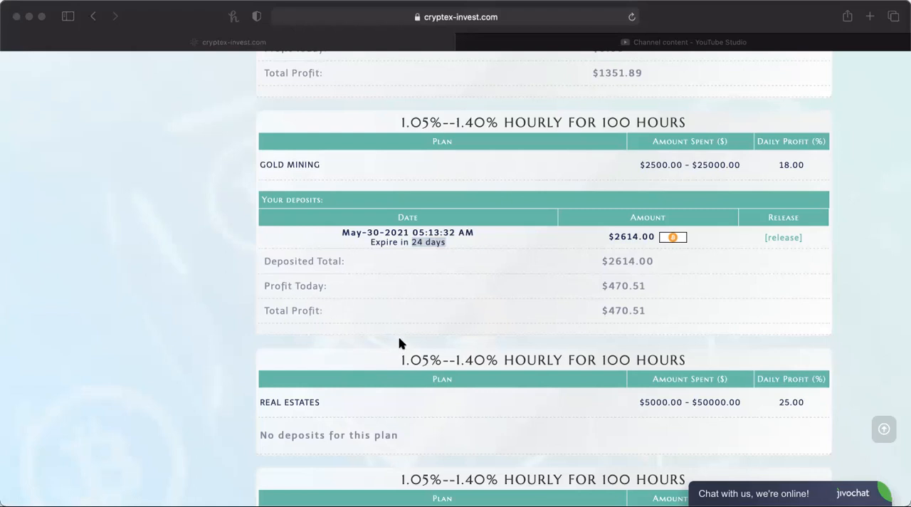
mouse_move(225, 118)
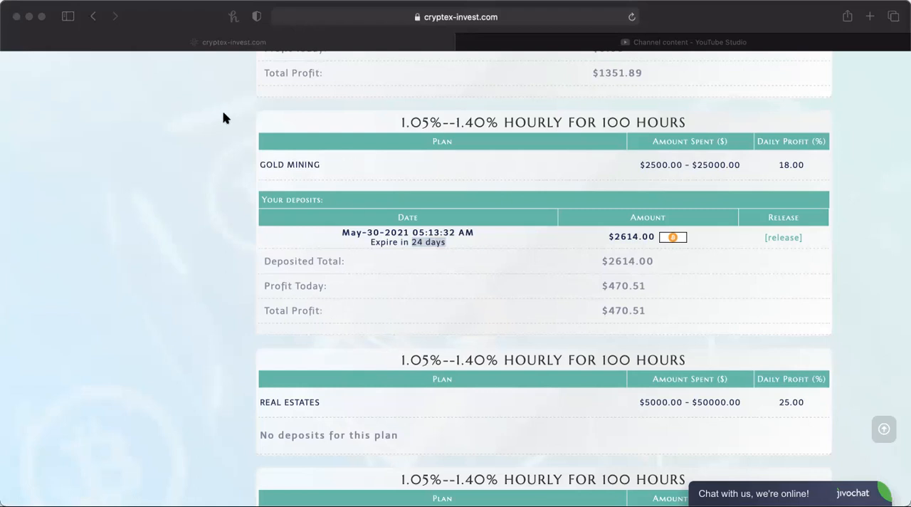
mouse_move(182, 123)
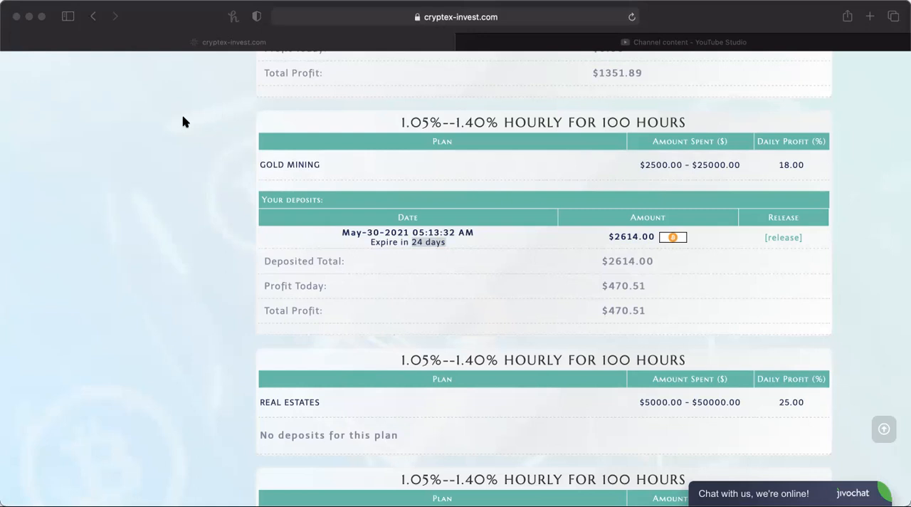
mouse_move(220, 119)
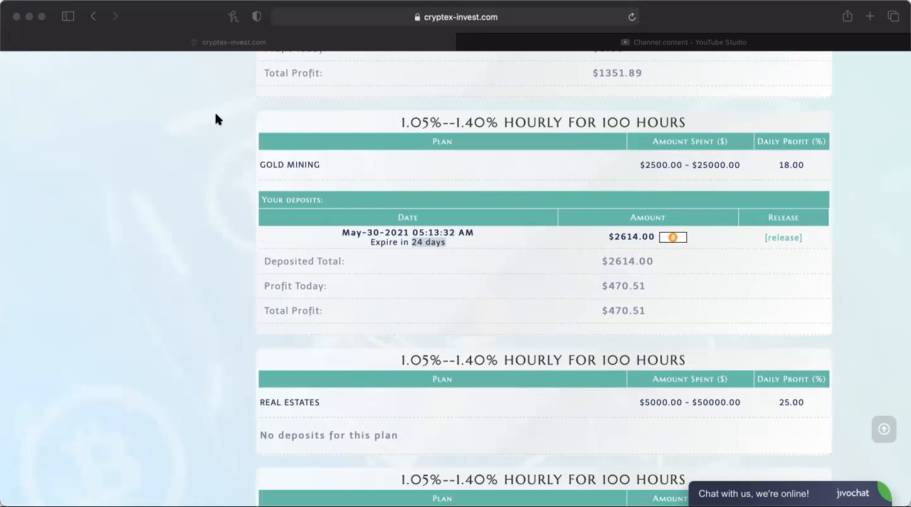
mouse_move(201, 119)
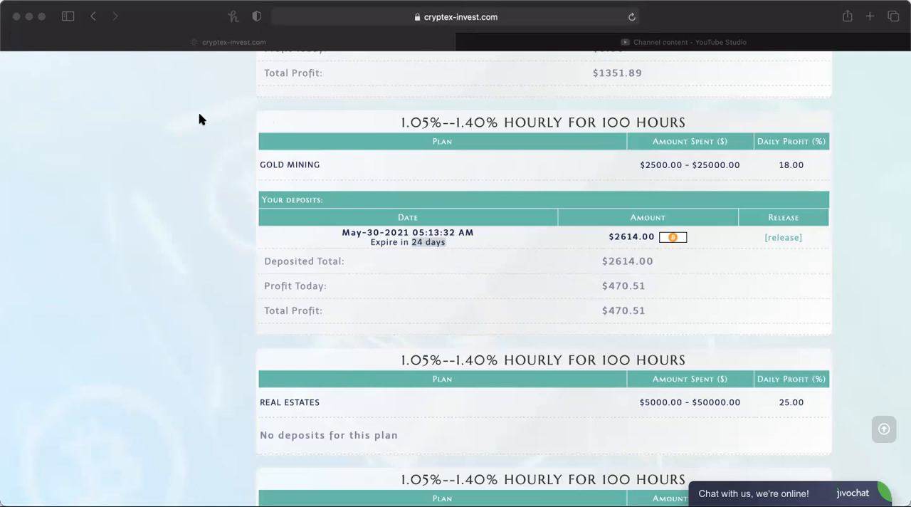
scroll(down, 3)
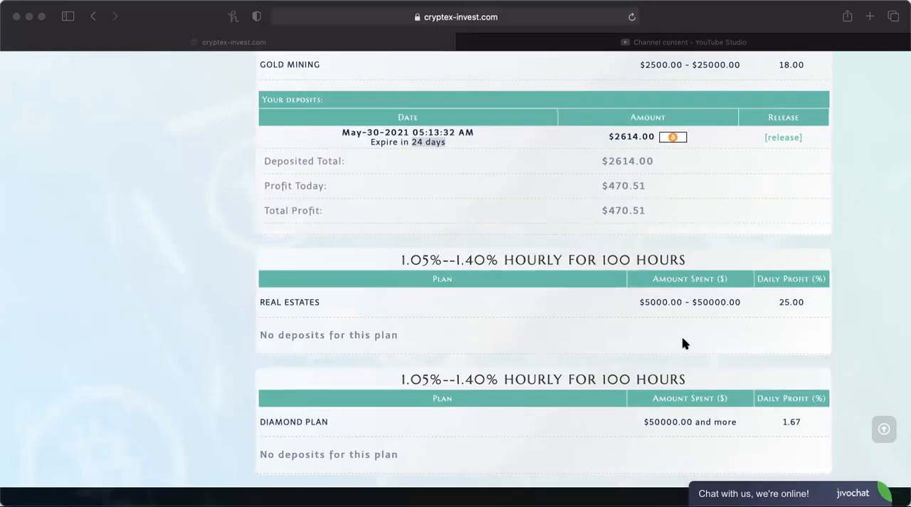
mouse_move(131, 269)
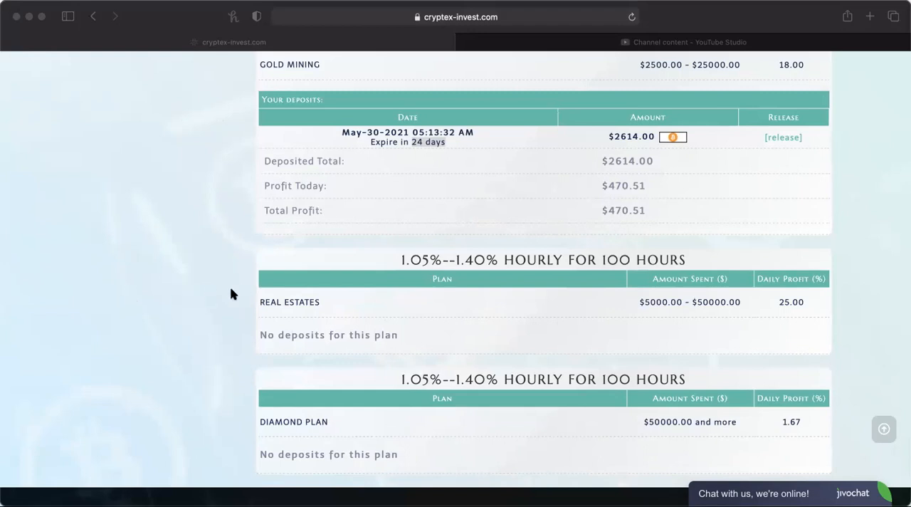
mouse_move(283, 248)
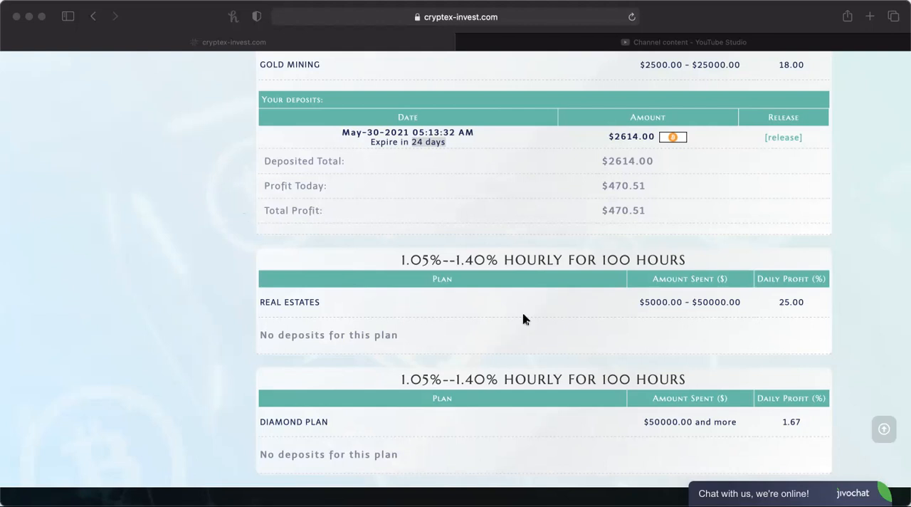
scroll(down, 3)
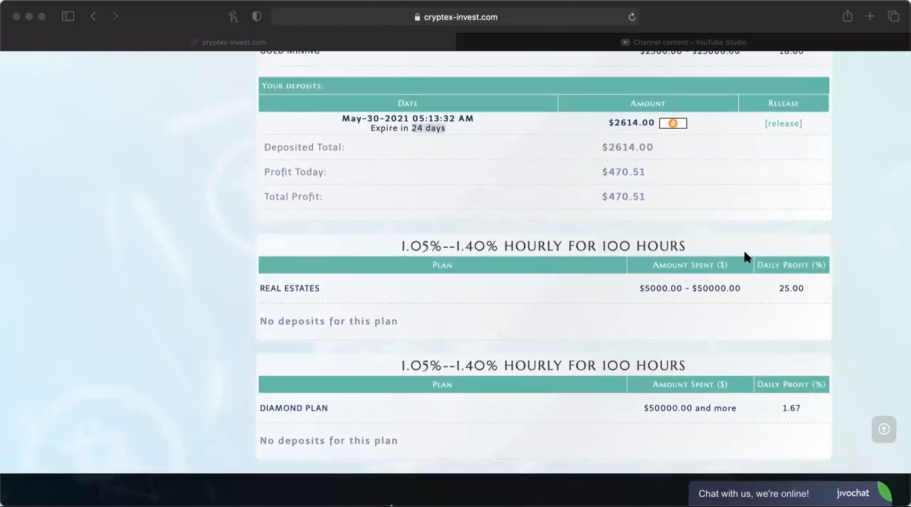
mouse_move(166, 236)
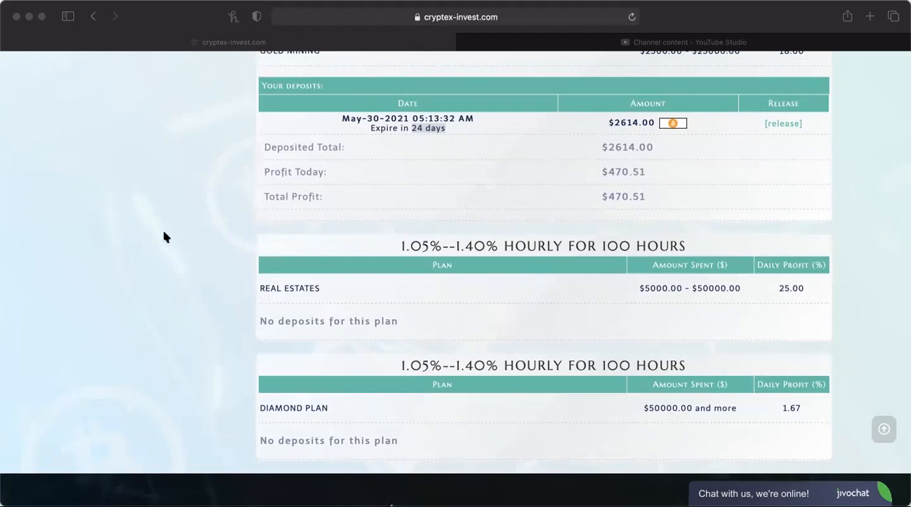
mouse_move(164, 259)
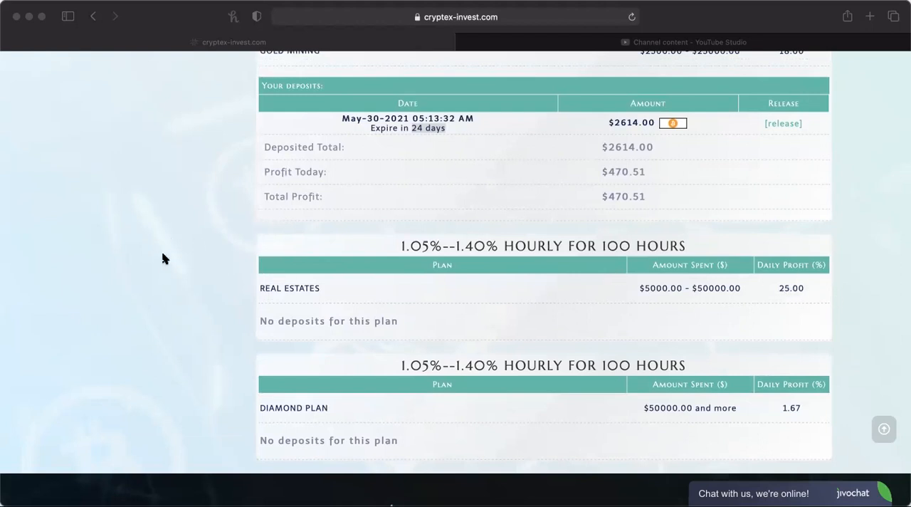
mouse_move(138, 245)
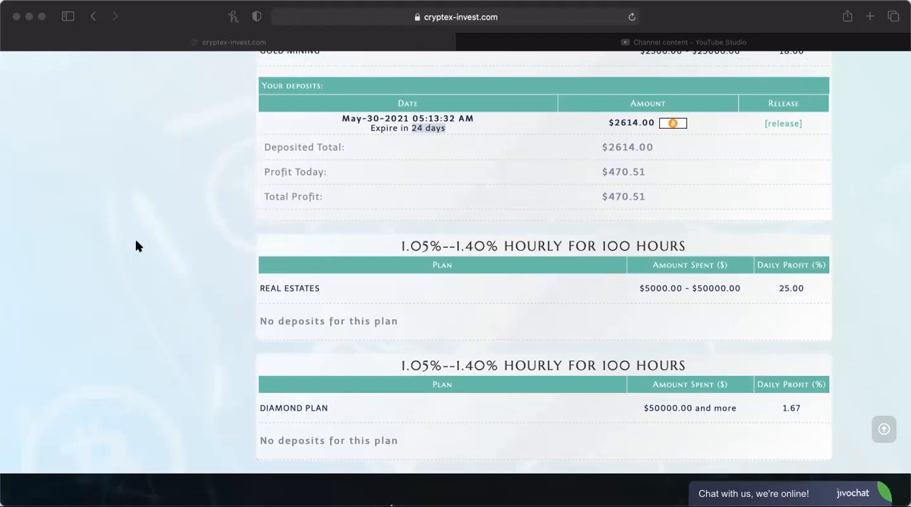
mouse_move(222, 295)
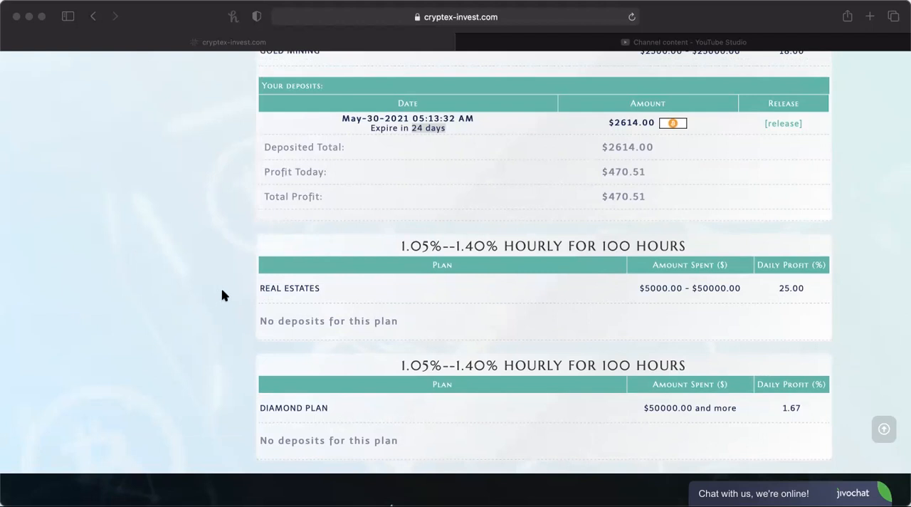
mouse_move(182, 150)
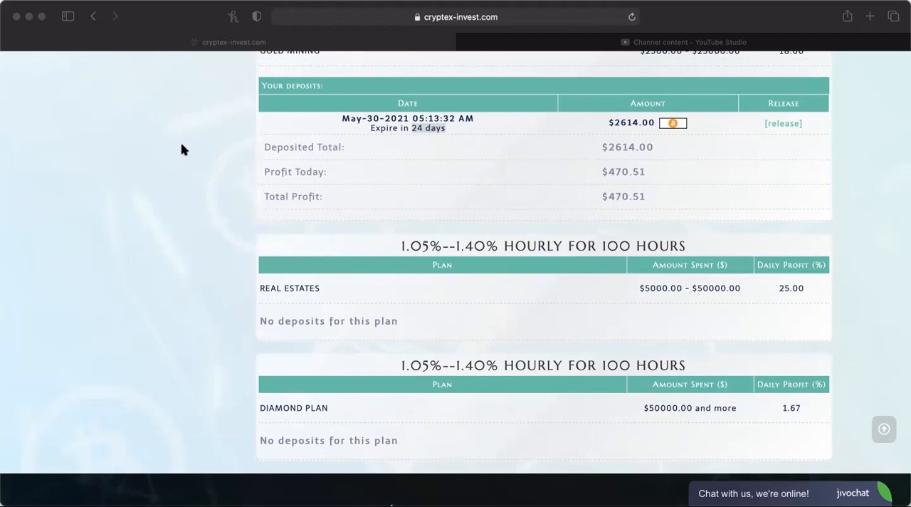
scroll(down, 3)
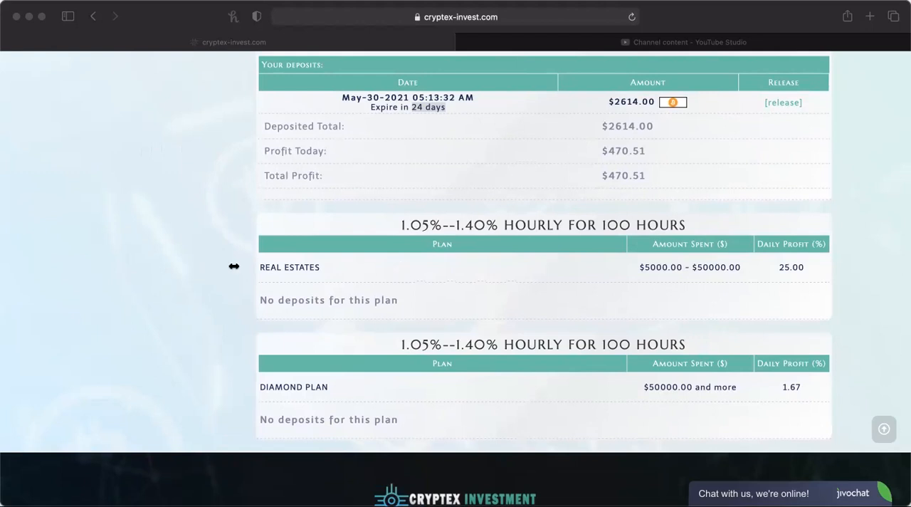
mouse_move(141, 298)
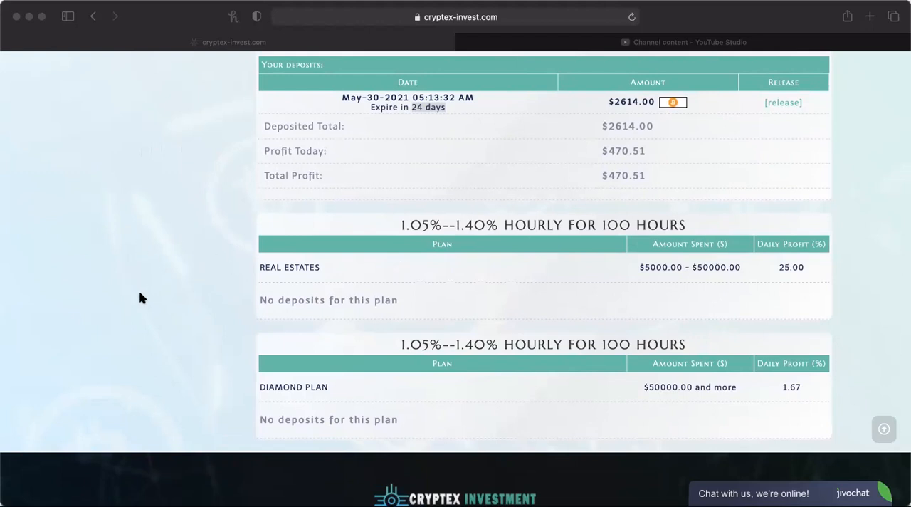
mouse_move(219, 300)
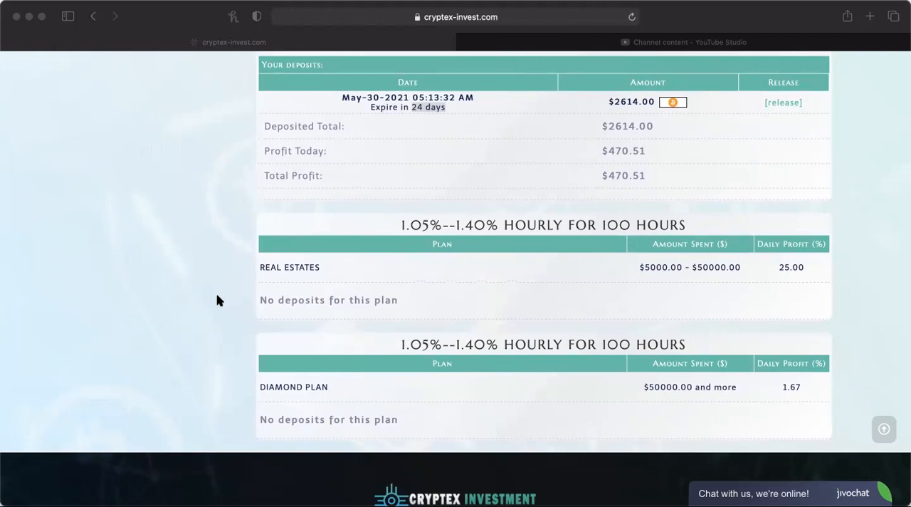
mouse_move(217, 298)
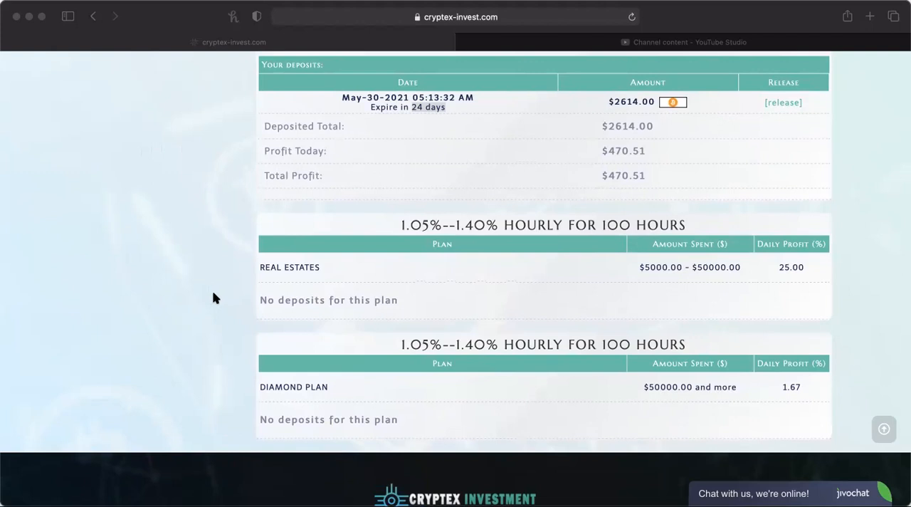
mouse_move(117, 145)
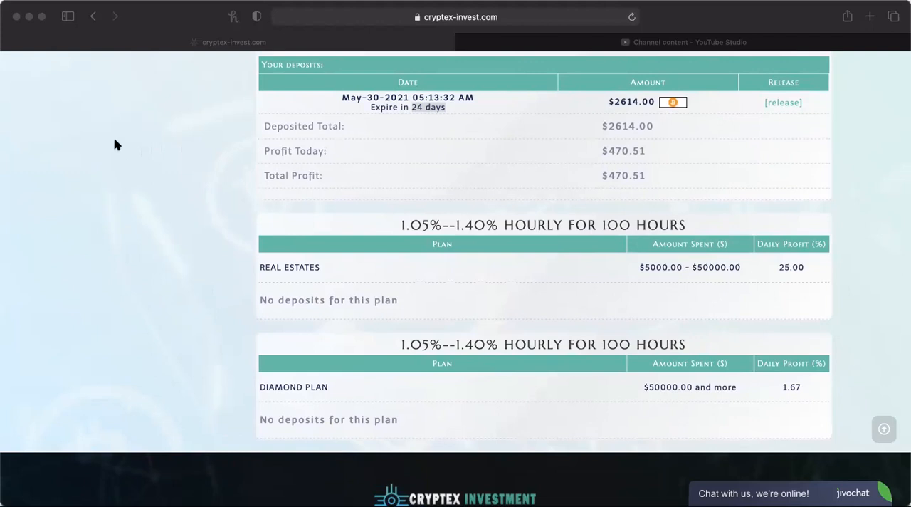
mouse_move(177, 142)
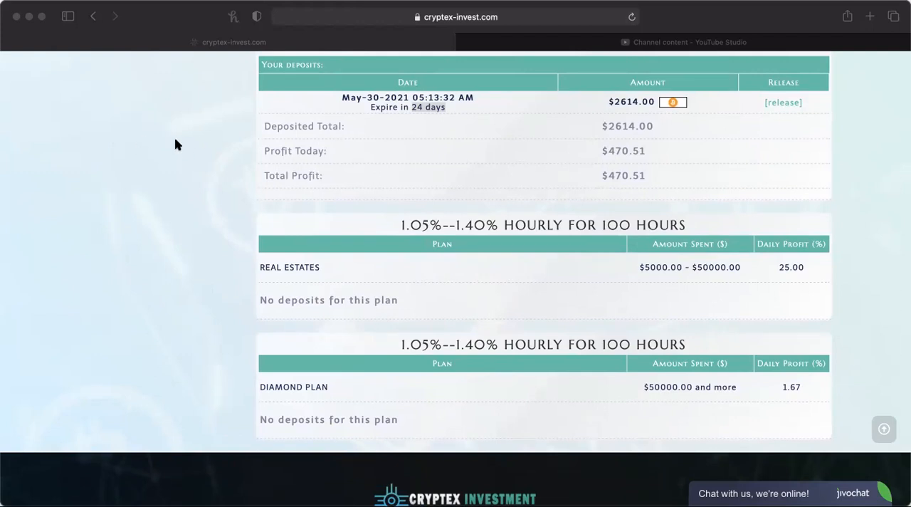
scroll(down, 3)
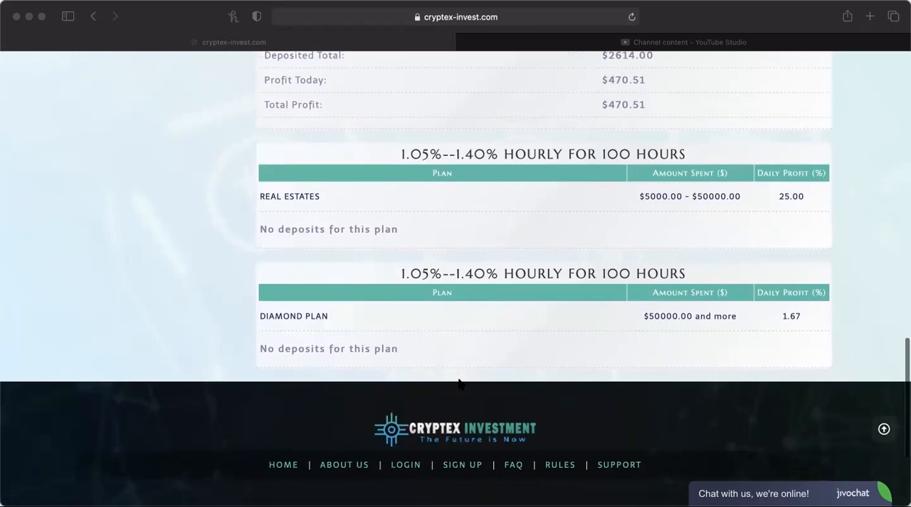
scroll(up, 3)
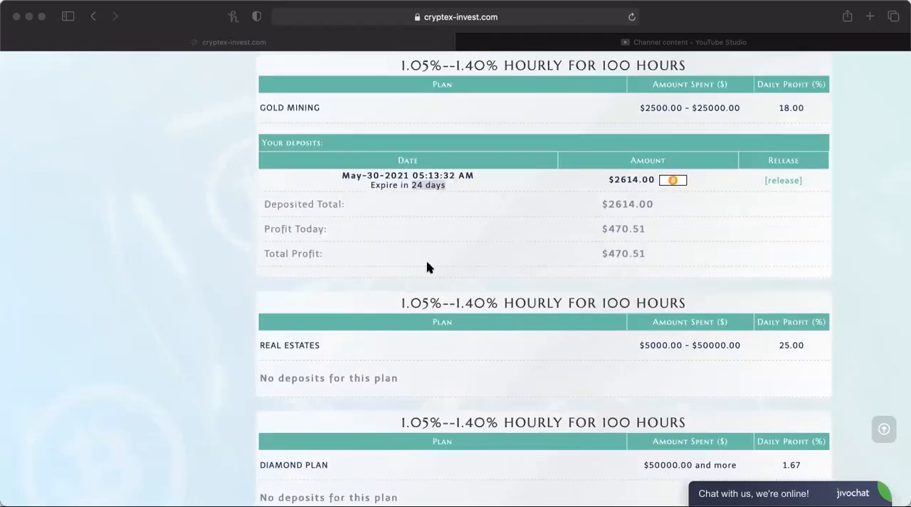
scroll(up, 3)
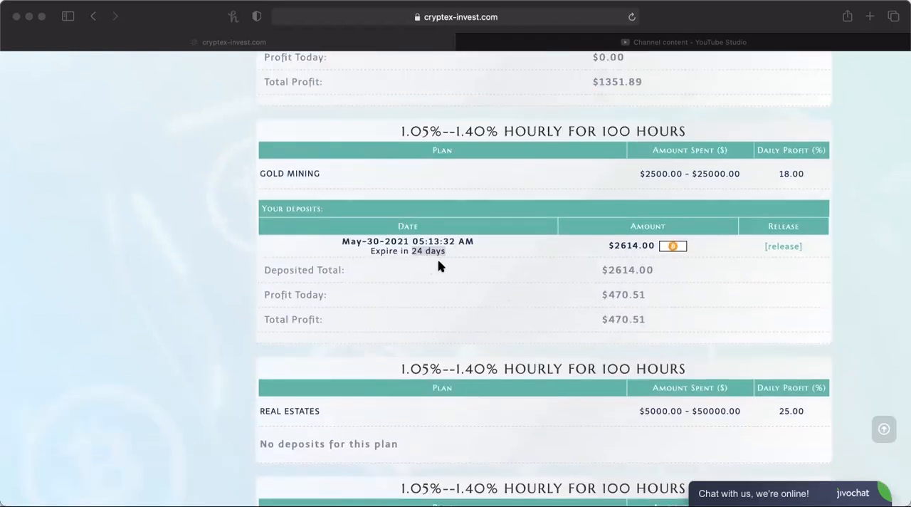
mouse_move(99, 120)
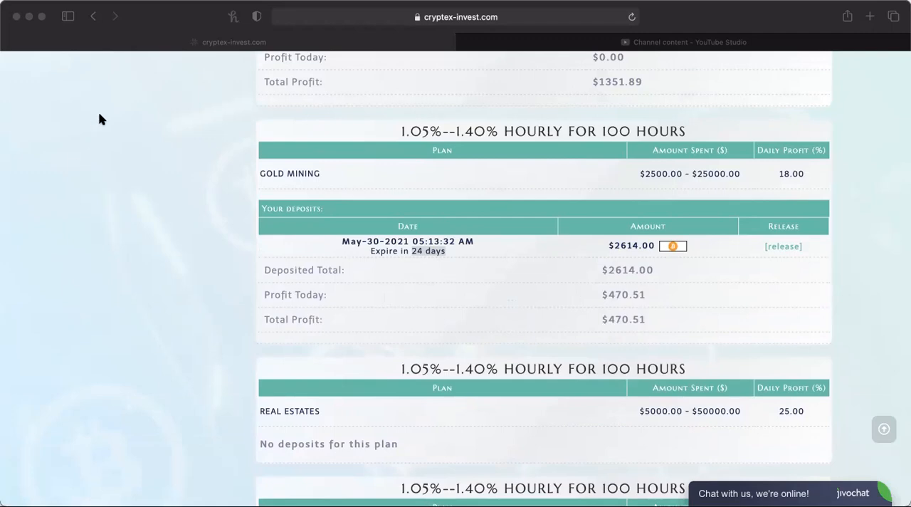
- Open My Referral showing 31 referrals, 8 active and $891.60 total commission
scroll(down, 3)
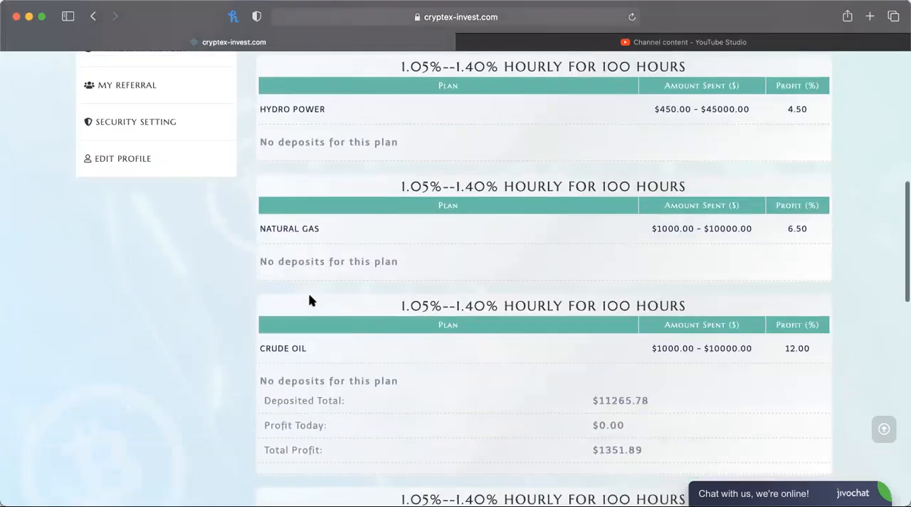
scroll(down, 3)
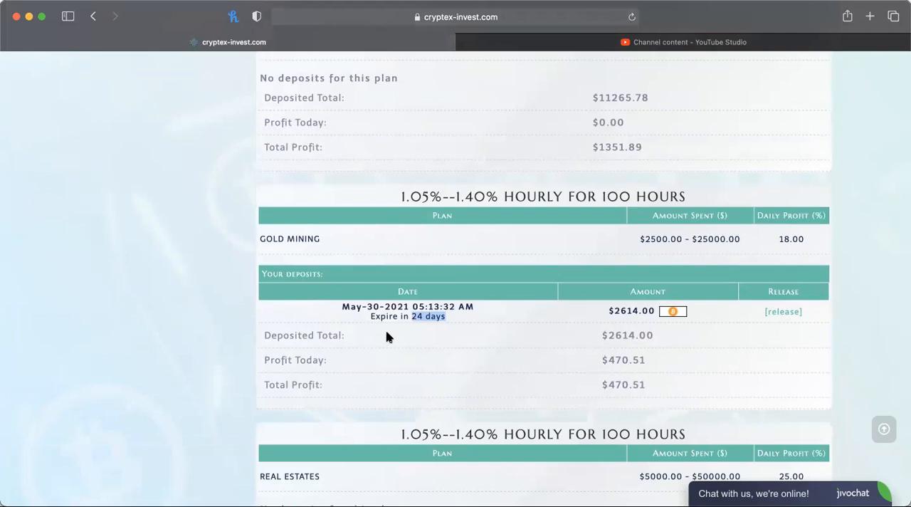
mouse_move(433, 342)
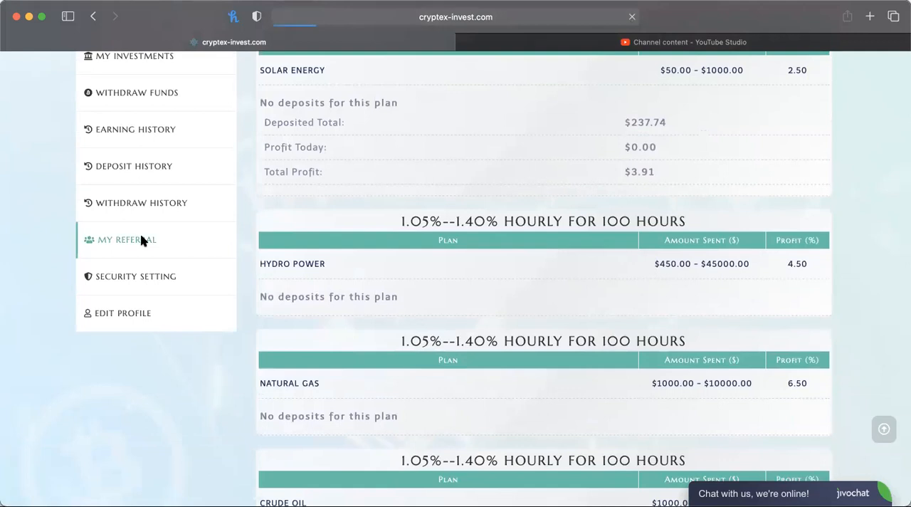
click(125, 239)
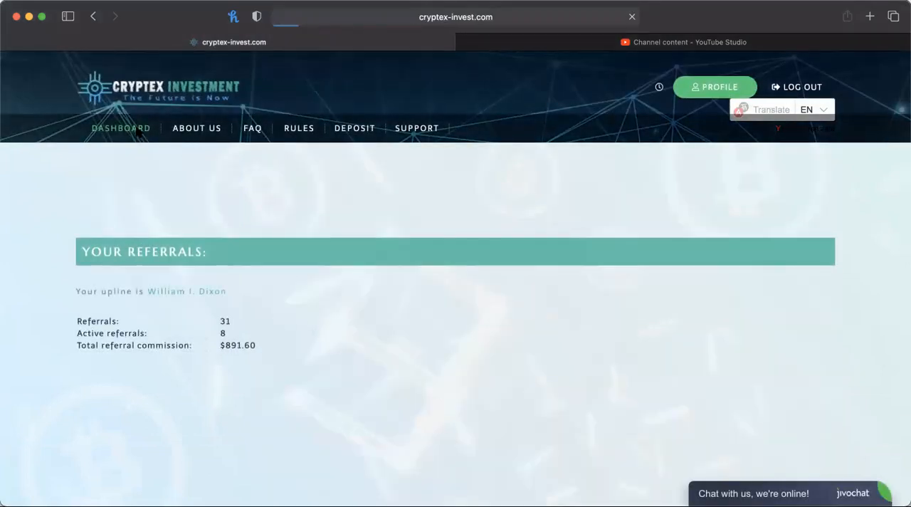
- Return to the member dashboard showing $470.52 balance and $1,826.32 total earnings
click(121, 128)
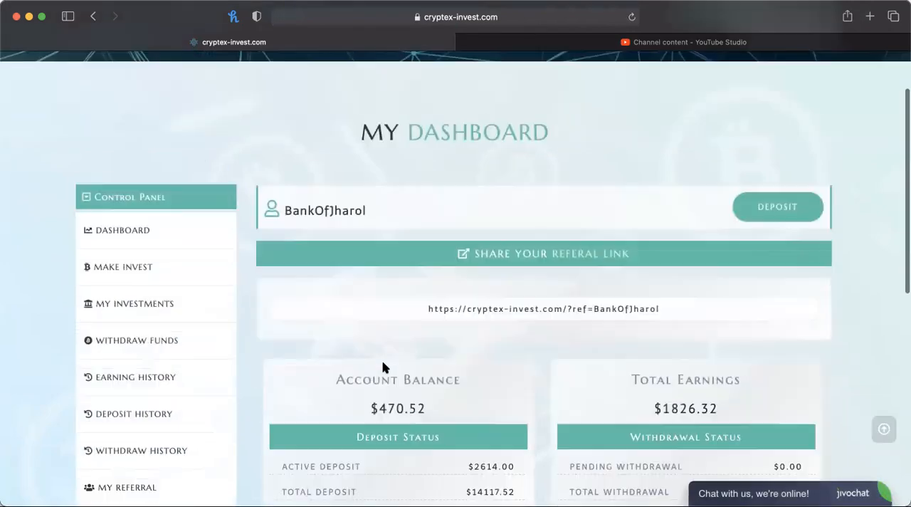
scroll(down, 3)
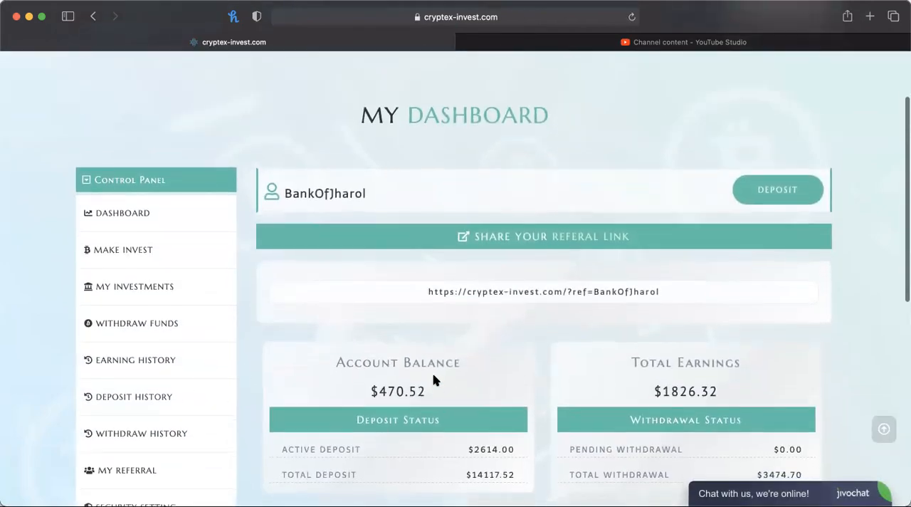
mouse_move(559, 391)
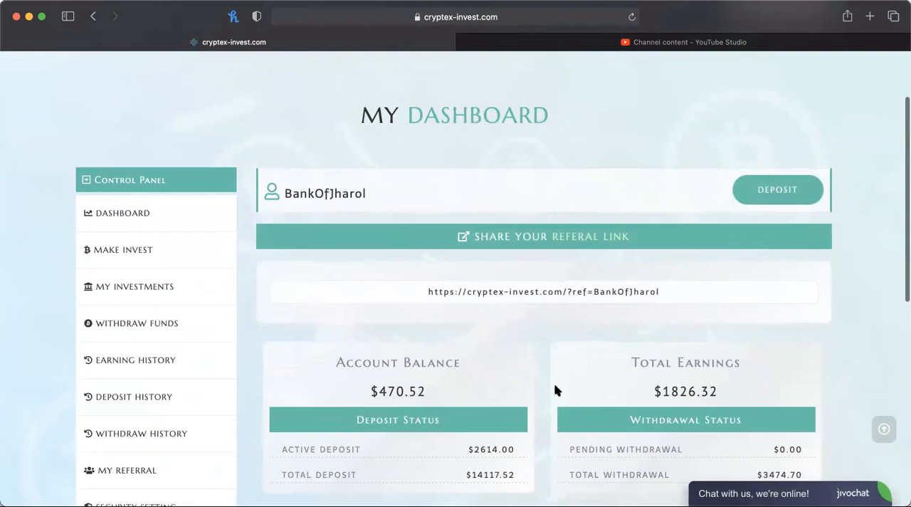
mouse_move(561, 396)
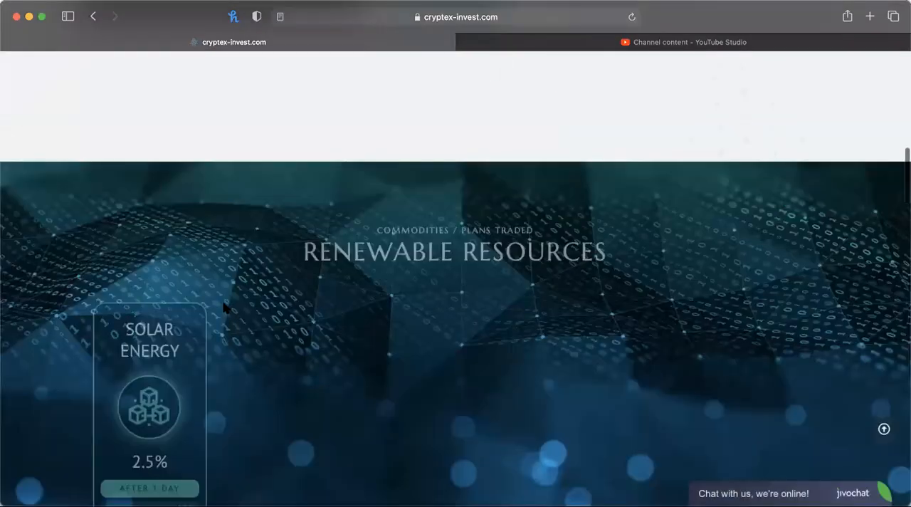
- Scroll past the Renewable Resources plans to the WhatsApp-only support contact number
scroll(down, 3)
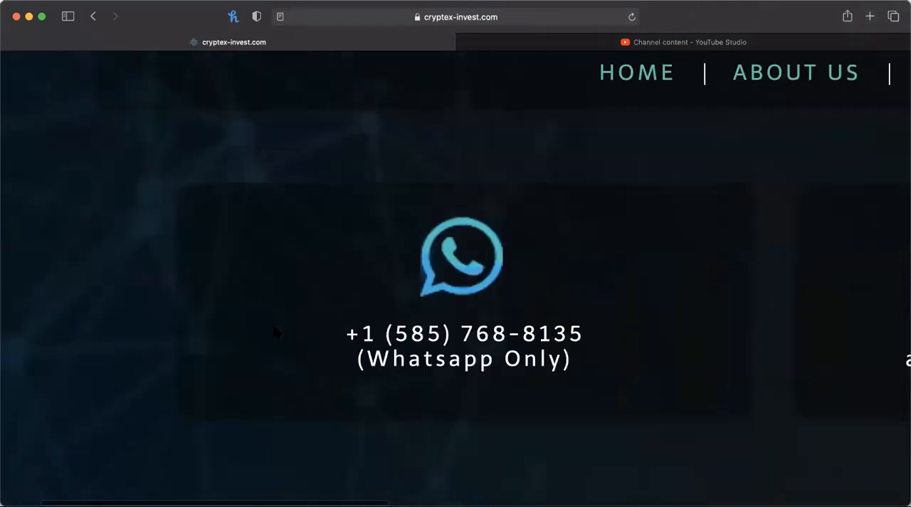
scroll(down, 3)
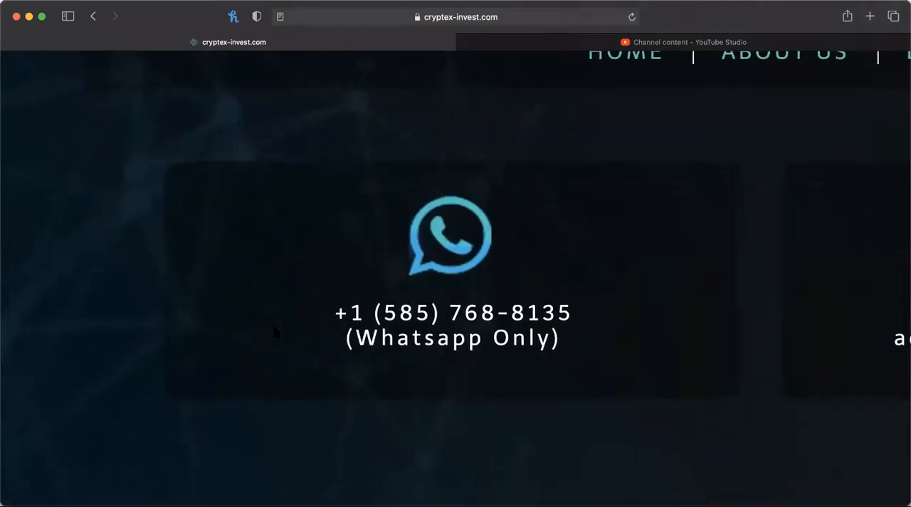
mouse_move(379, 342)
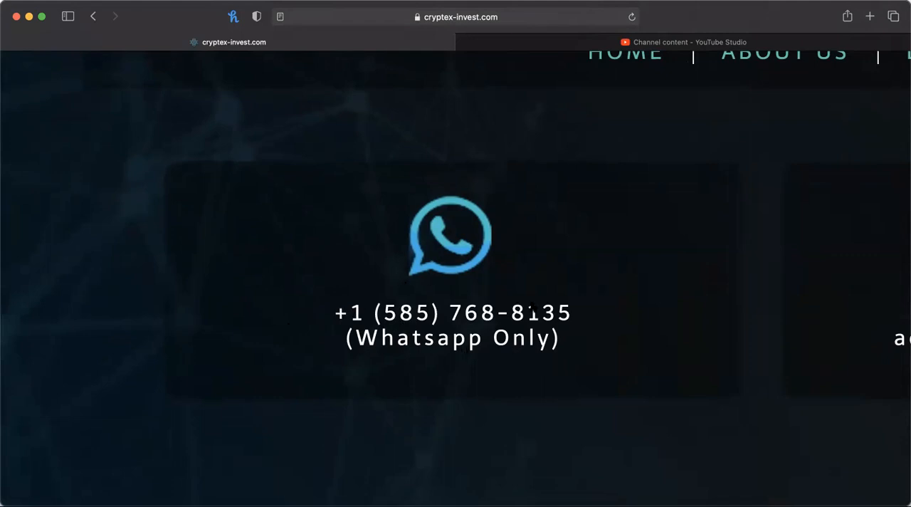
mouse_move(569, 105)
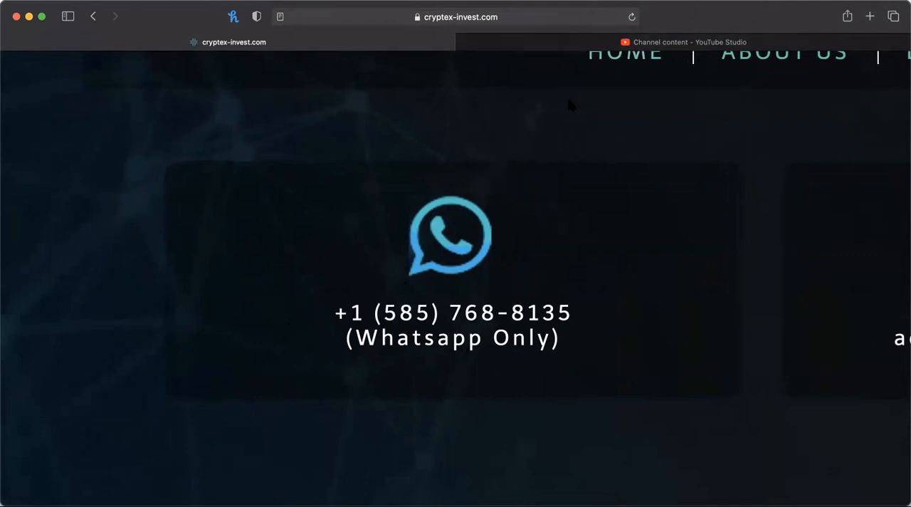